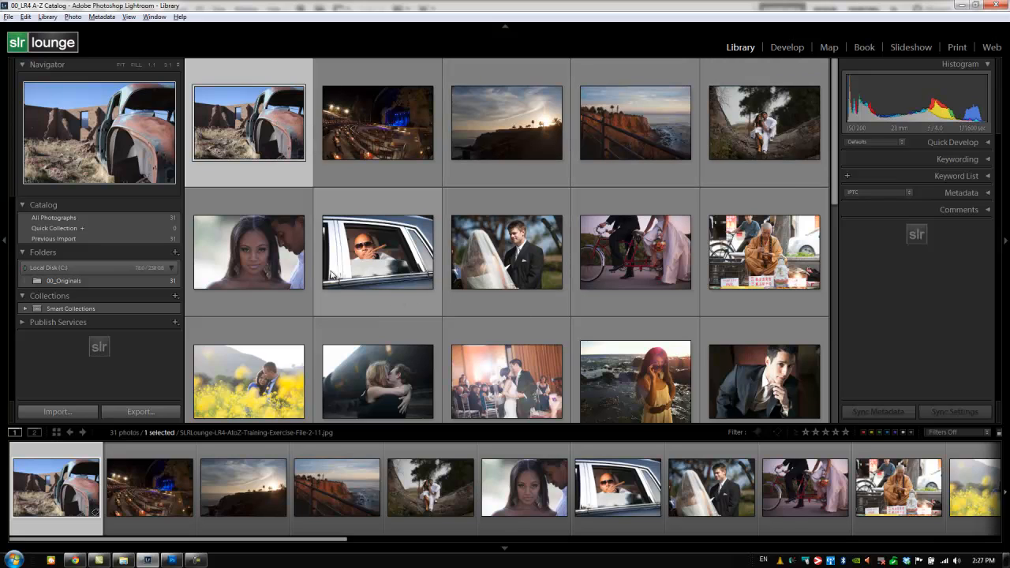
mouse_move(377, 251)
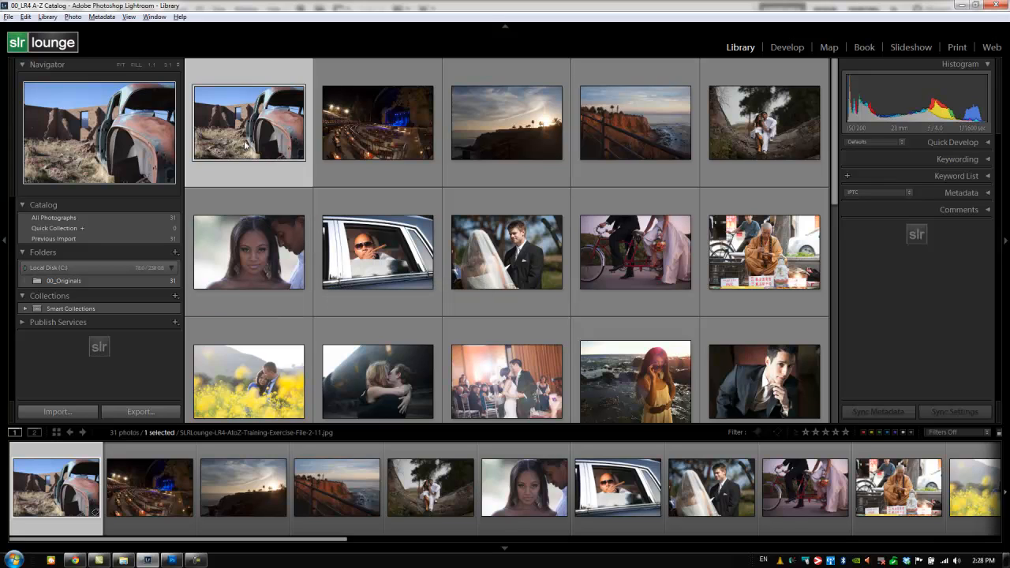
mouse_move(249, 142)
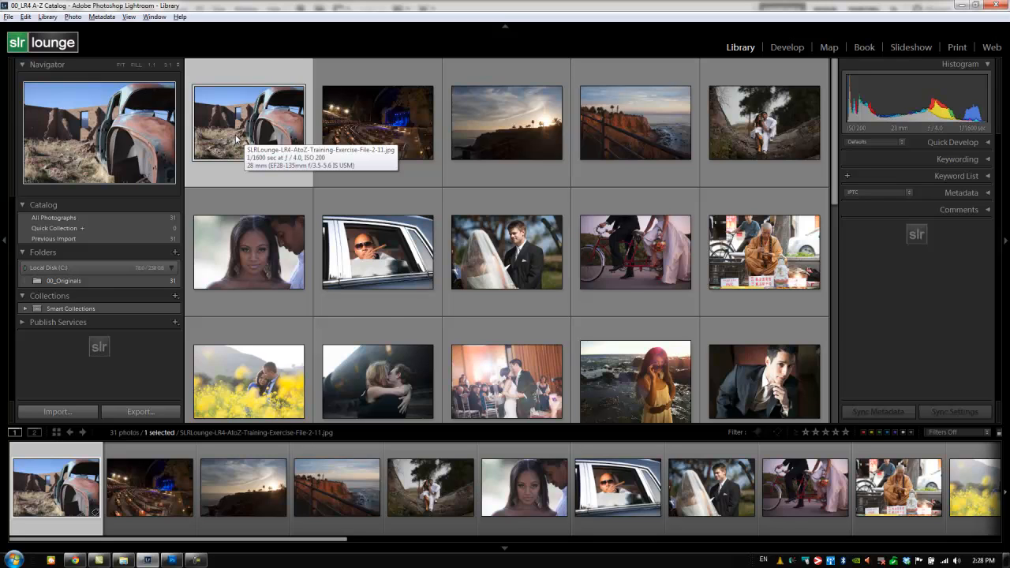
Boost the rusted car's contrast, whites, blacks, clarity and vibrance, warming it and darkening exposure slightly.
left_click(786, 46)
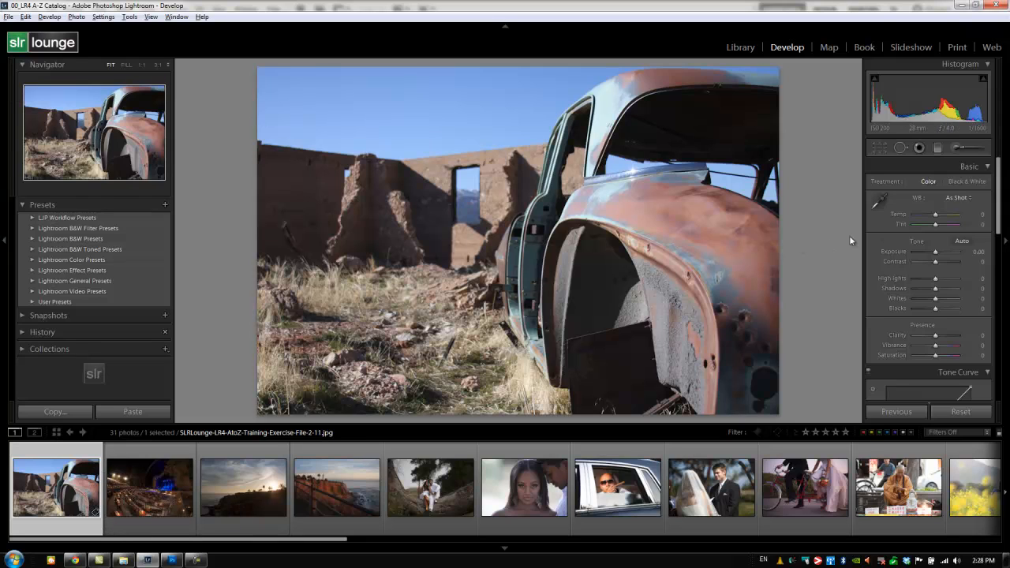
left_click_drag(937, 261, 947, 261)
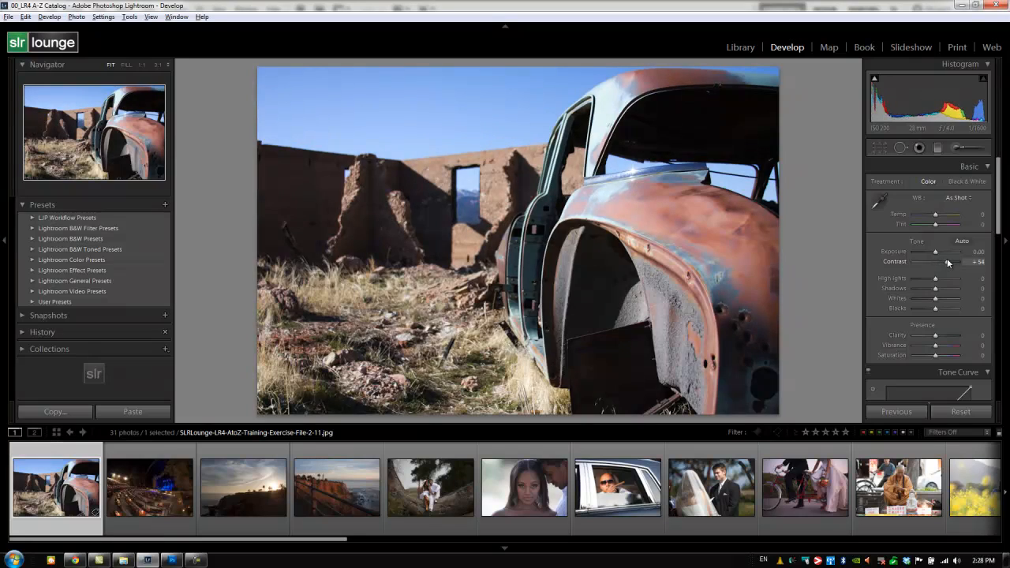
left_click_drag(935, 252, 933, 252)
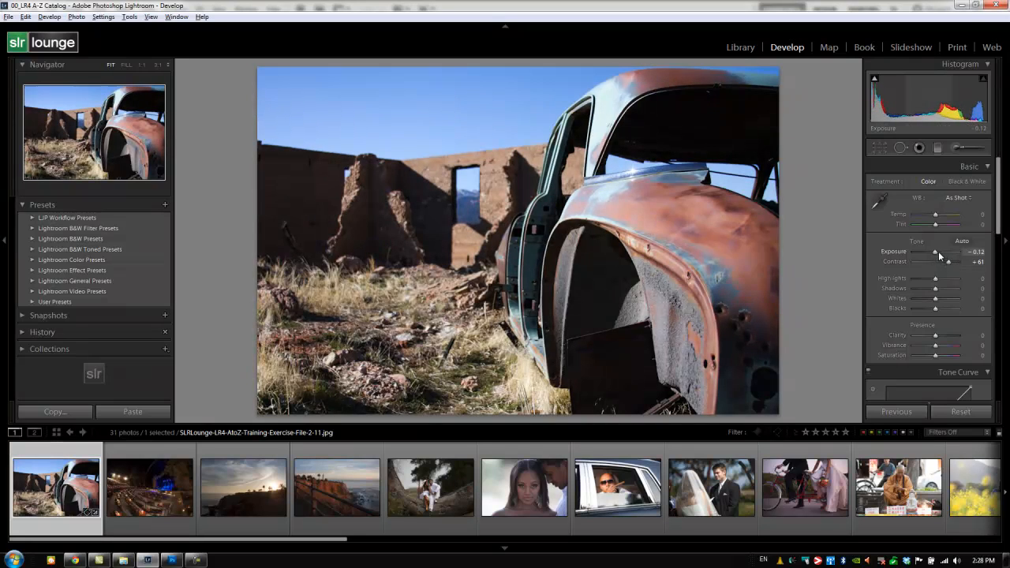
left_click_drag(946, 252, 935, 252)
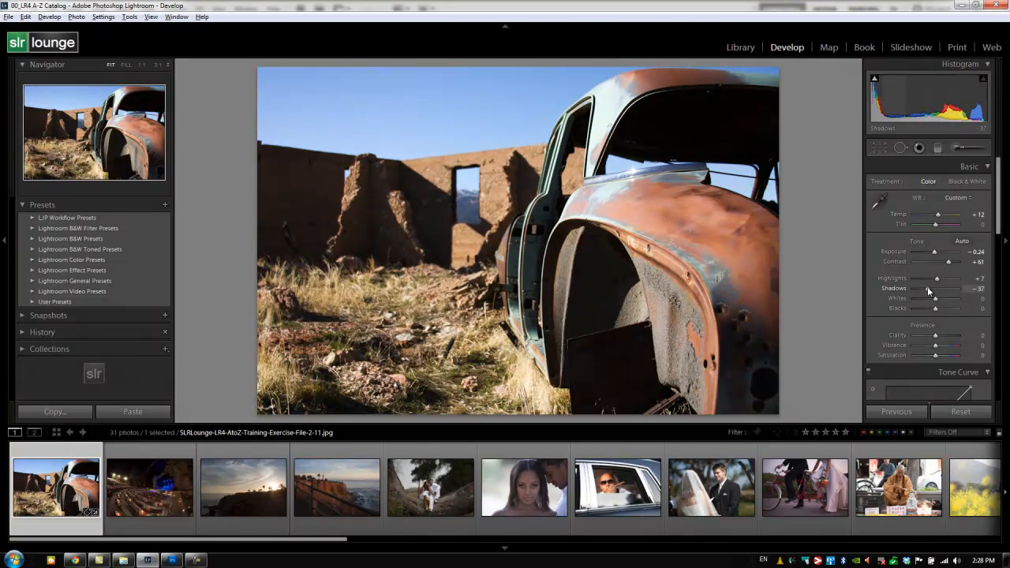
left_click_drag(935, 298, 954, 298)
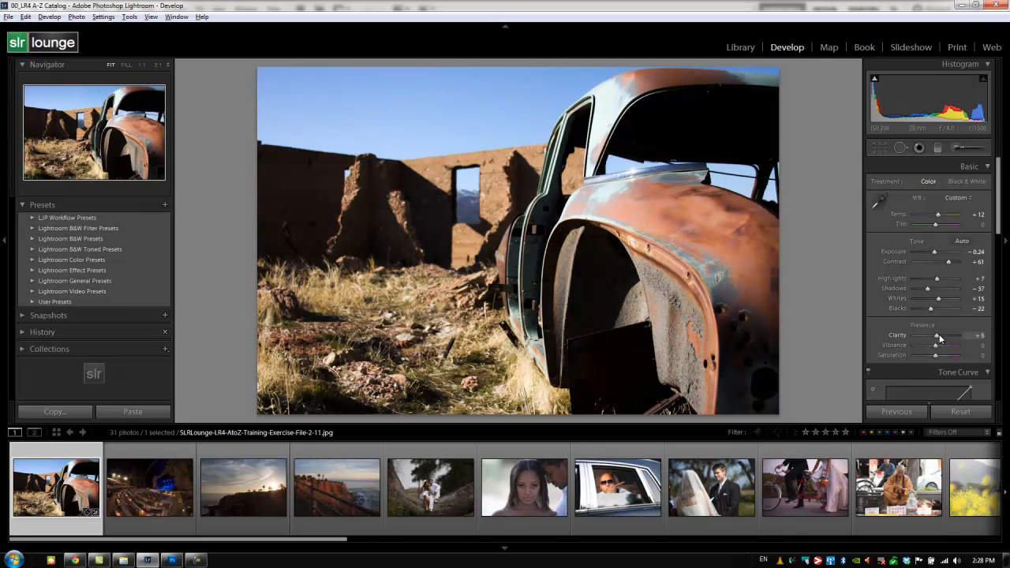
left_click_drag(935, 335, 954, 335)
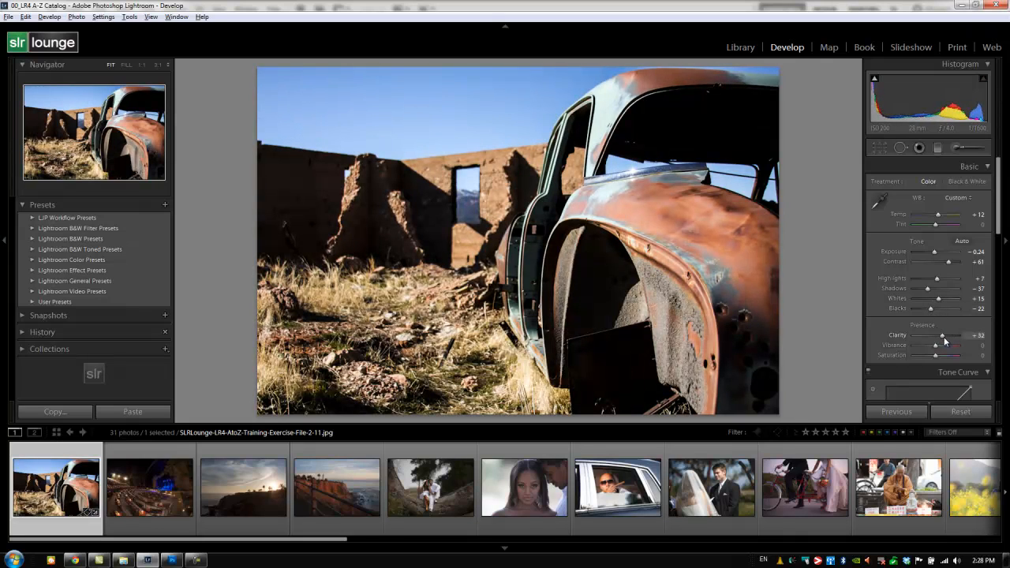
left_click_drag(943, 346, 958, 345)
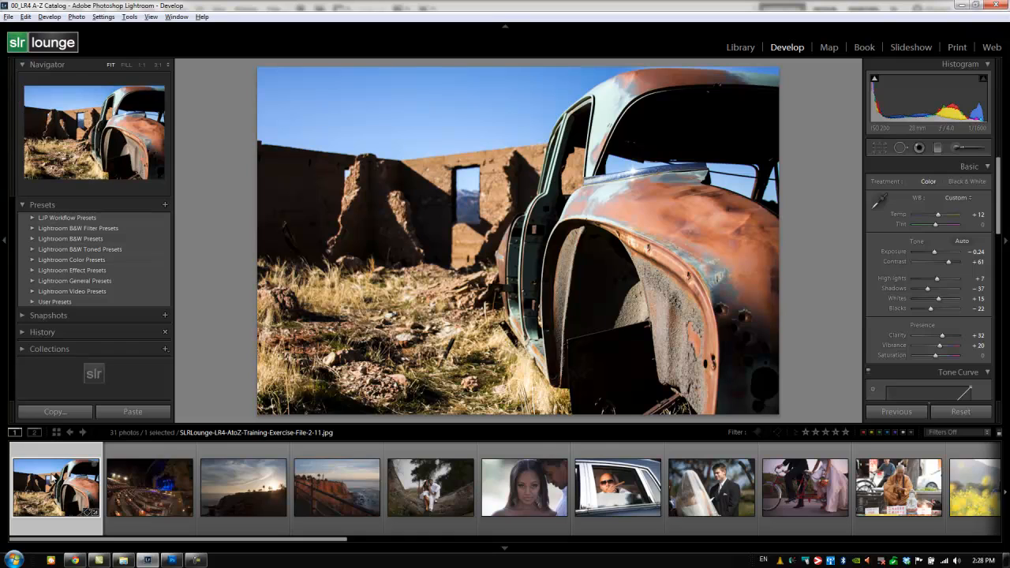
mouse_move(56, 487)
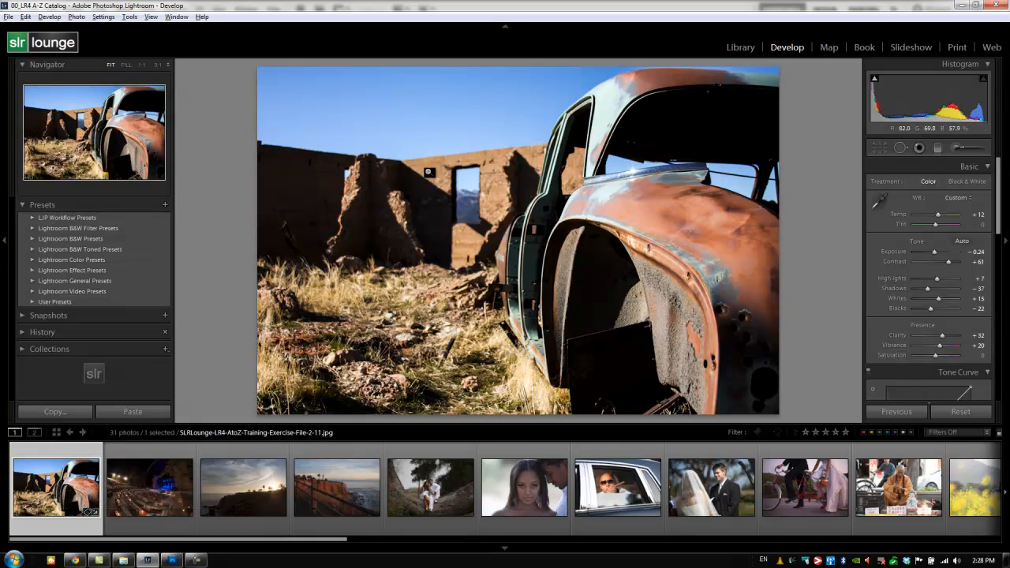
Send the adjusted car photo to Photoshop via Edit In Adobe Photoshop CS5.
right_click(430, 158)
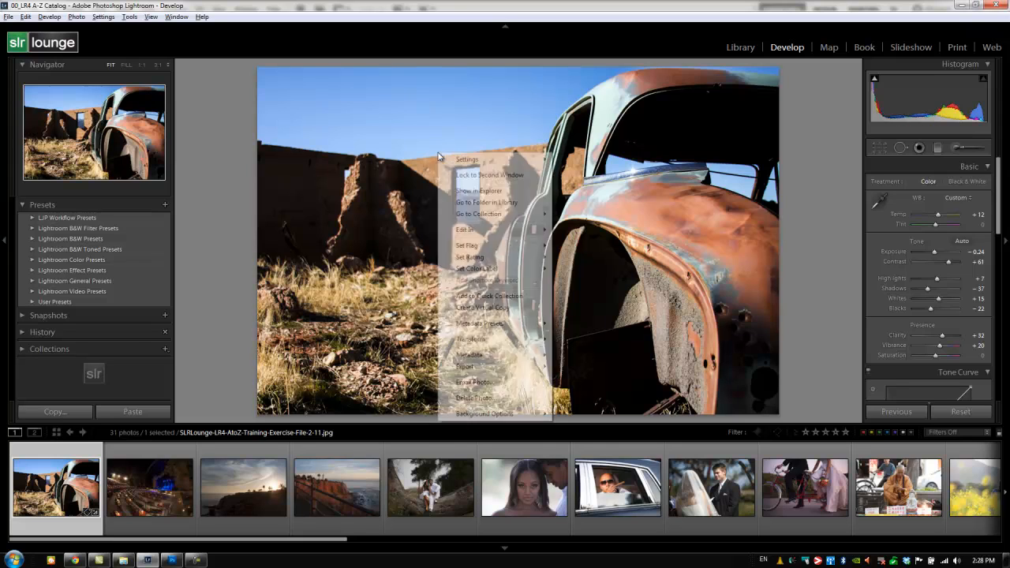
mouse_move(465, 230)
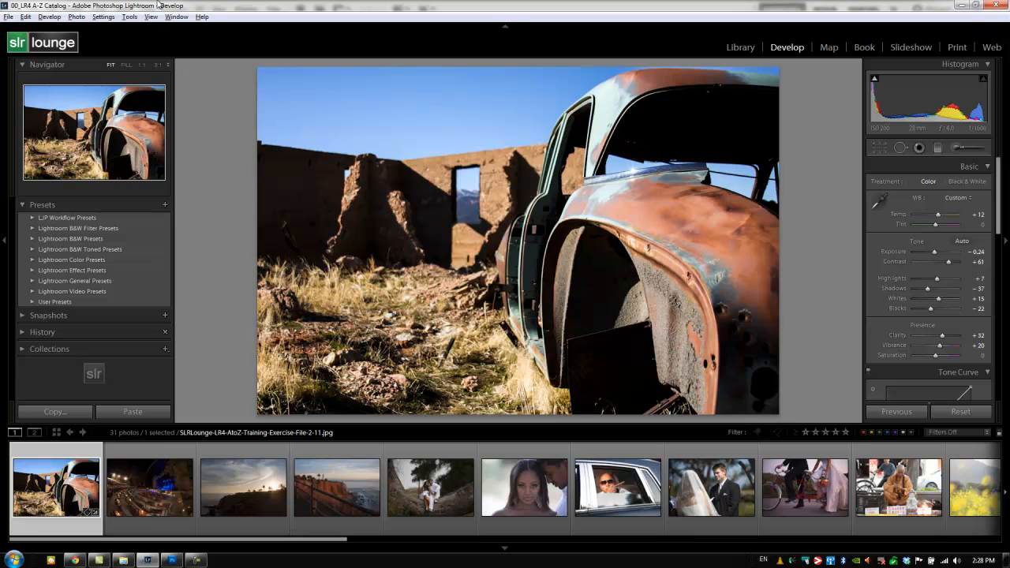
left_click(76, 16)
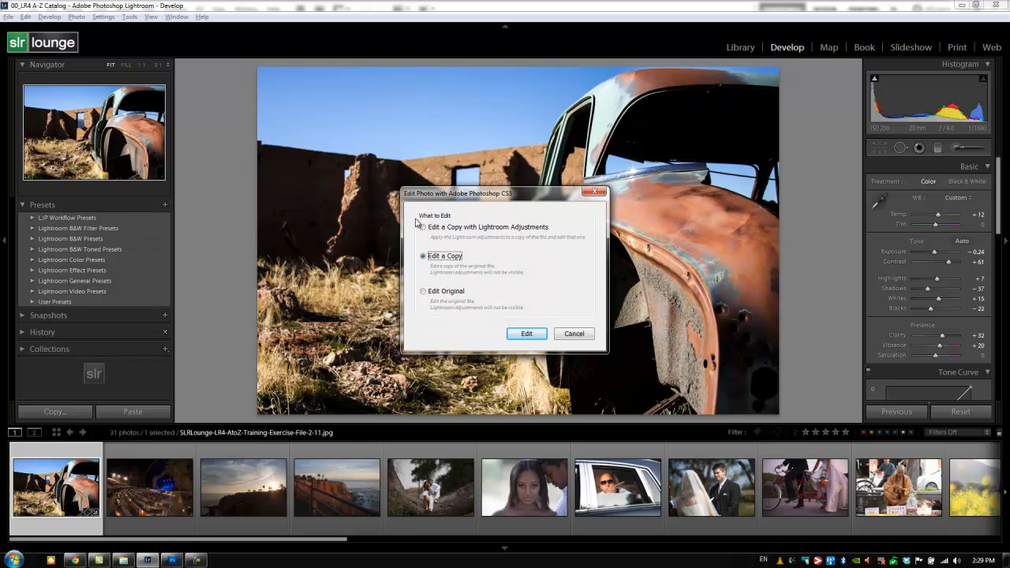
Edit a copy with Lightroom adjustments so the adjusted car opens in Photoshop.
left_click(423, 226)
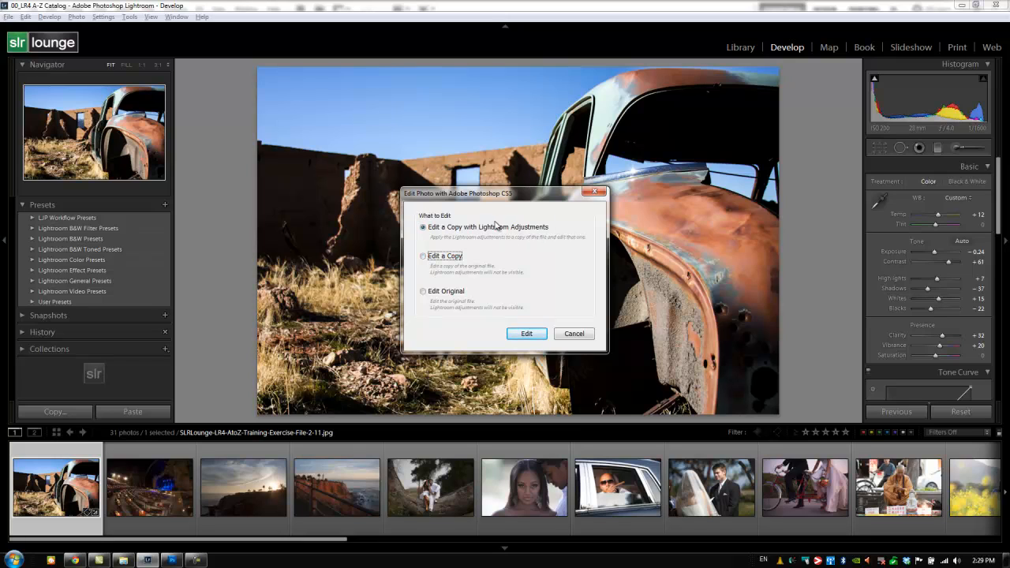
mouse_move(473, 266)
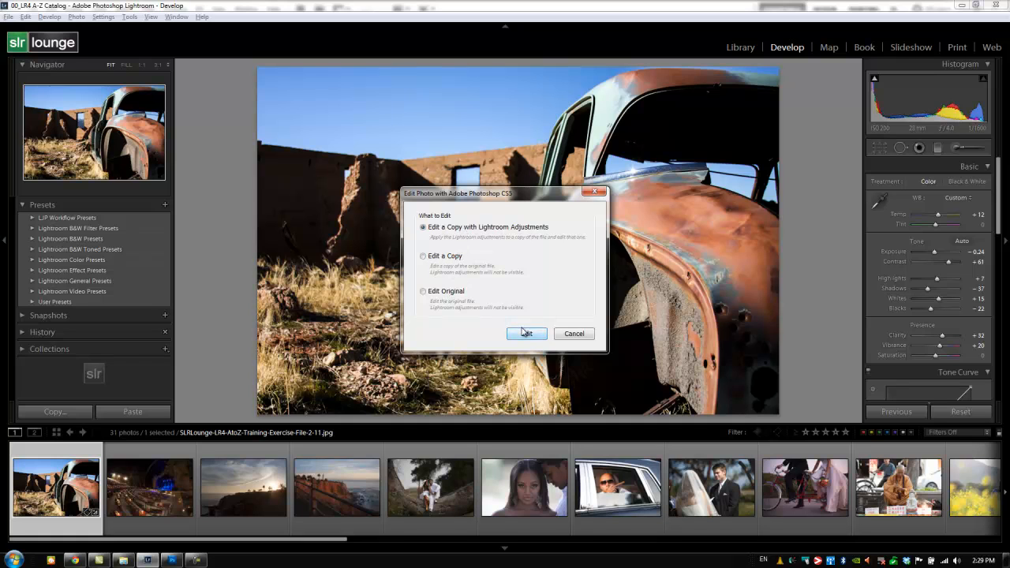
left_click(526, 332)
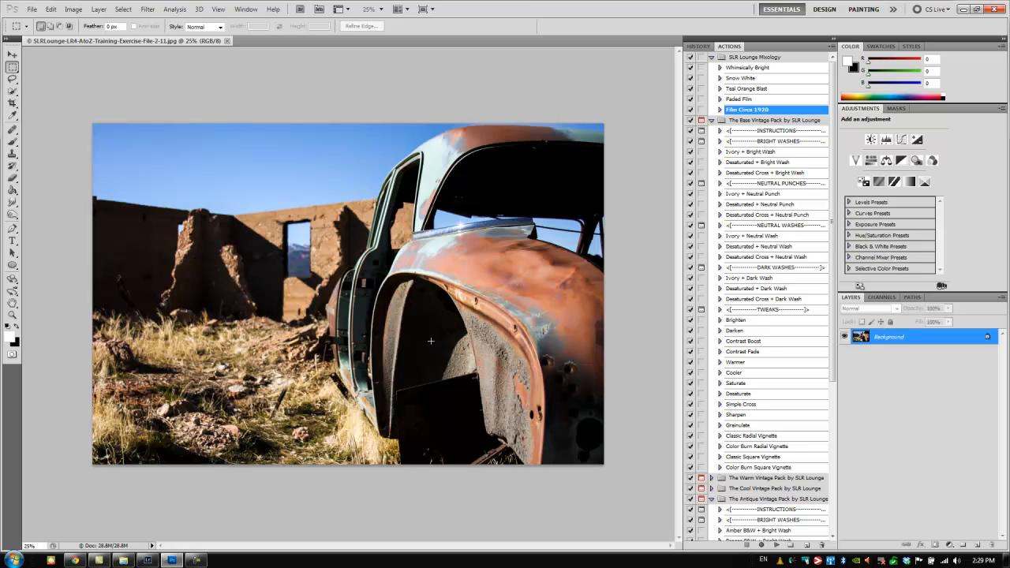
Close the car document in Photoshop without saving and return to Lightroom.
left_click(171, 560)
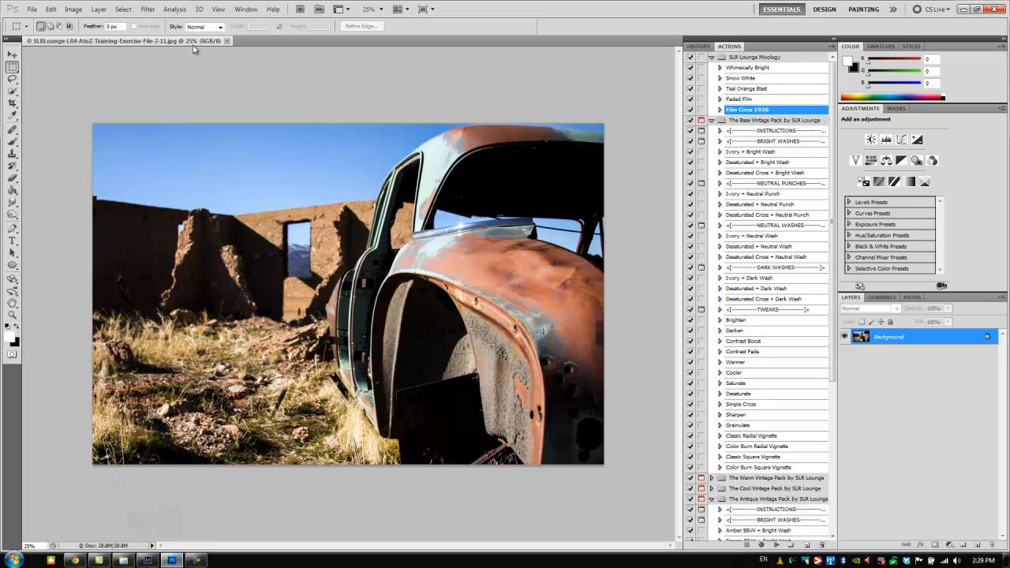
mouse_move(194, 41)
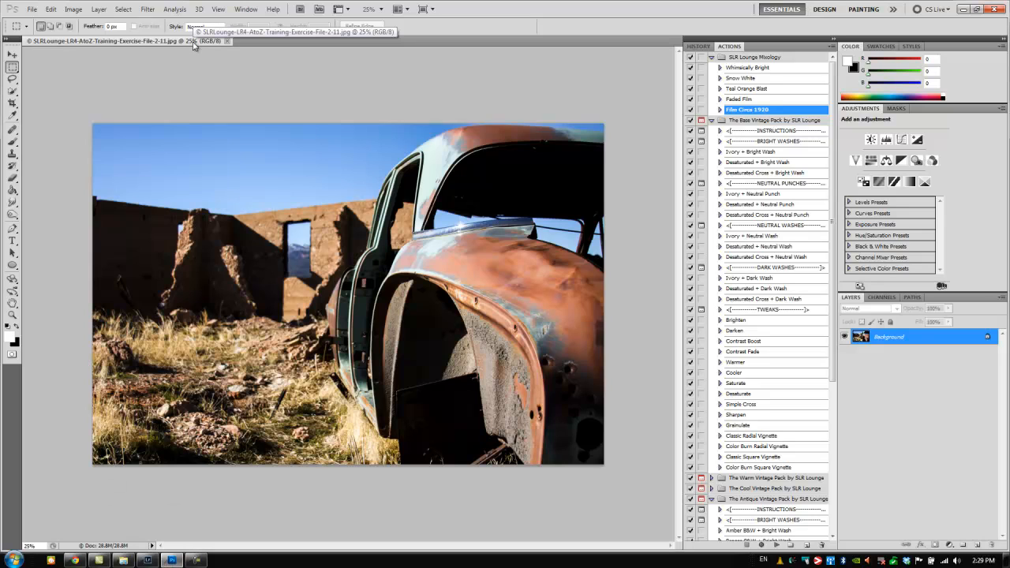
left_click(227, 40)
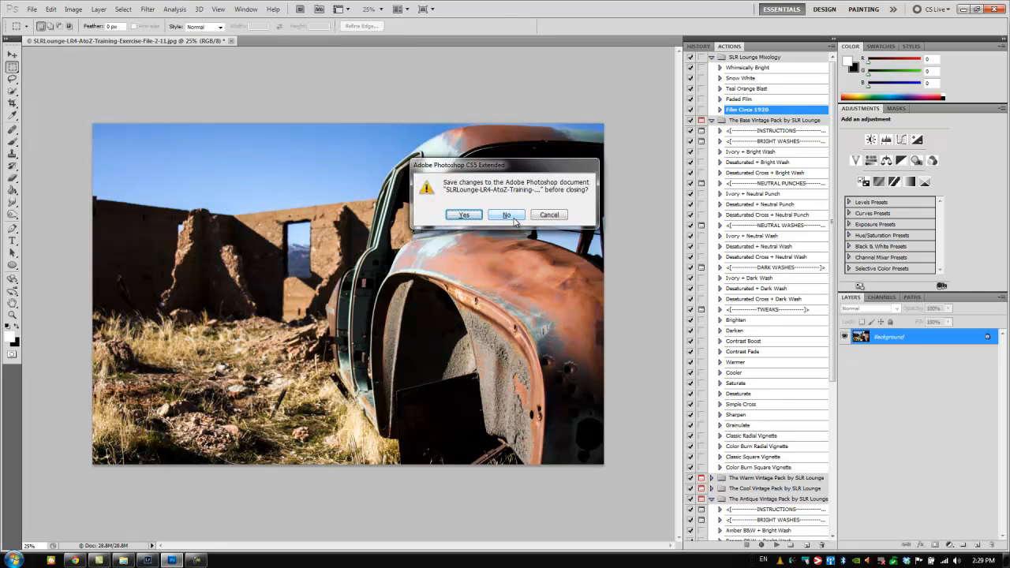
left_click(505, 215)
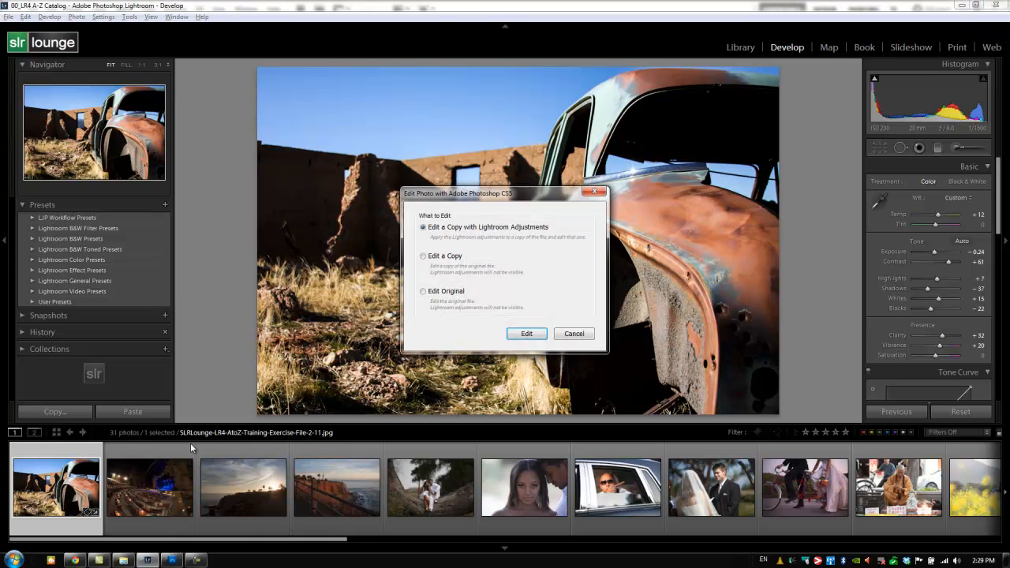
Create the -Edit.psd copy so it appears in the filmstrip beside the original.
left_click(525, 333)
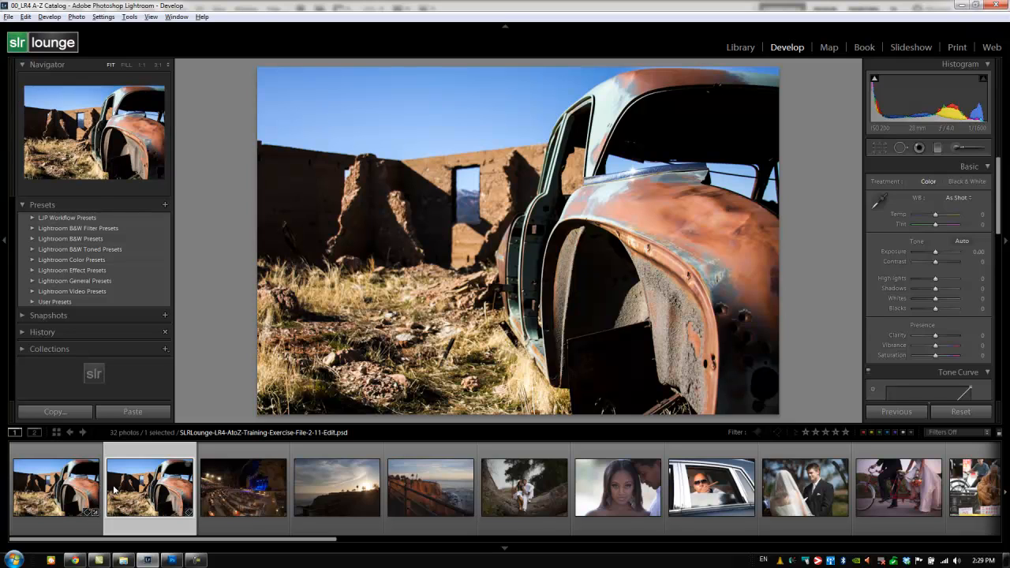
mouse_move(149, 486)
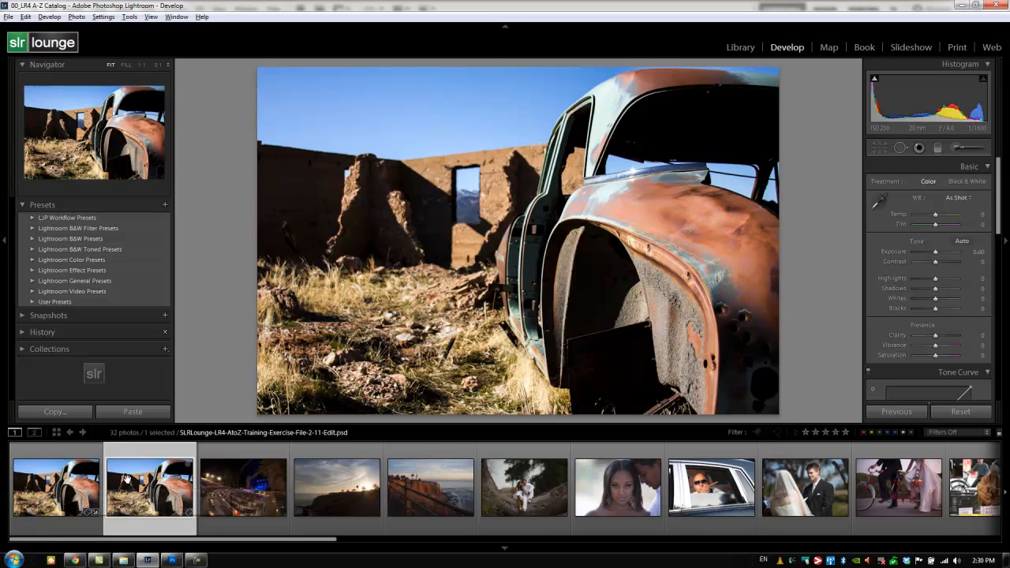
mouse_move(149, 485)
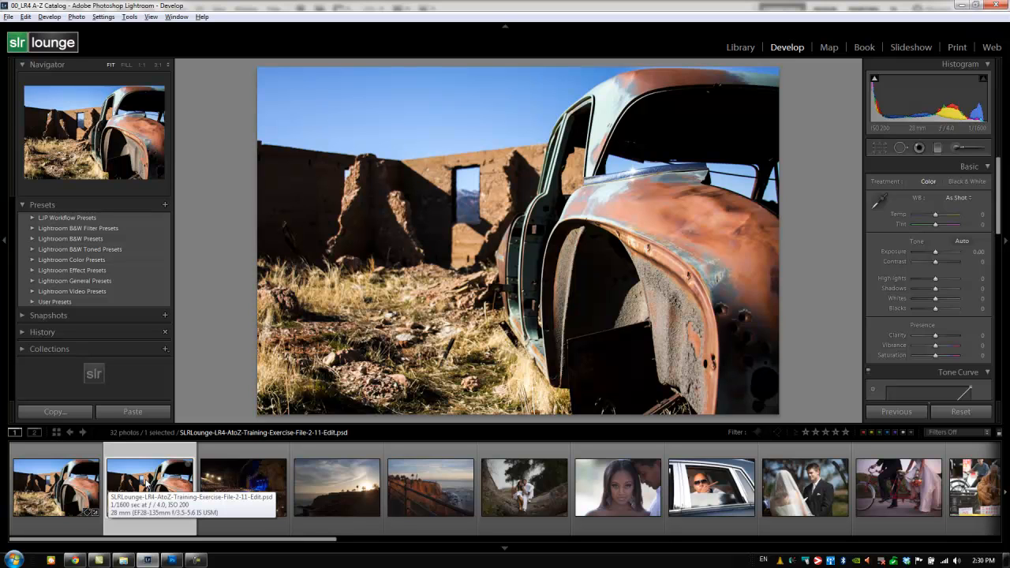
Apply the SLR Lounge Film Circa 1920 action to the PSD copy and close it.
left_click(148, 560)
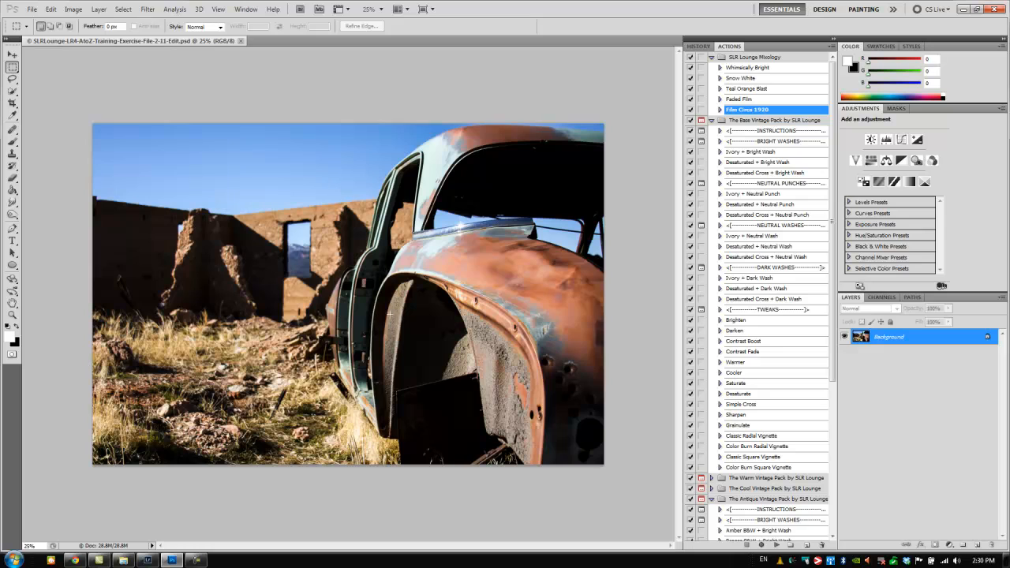
left_click(711, 151)
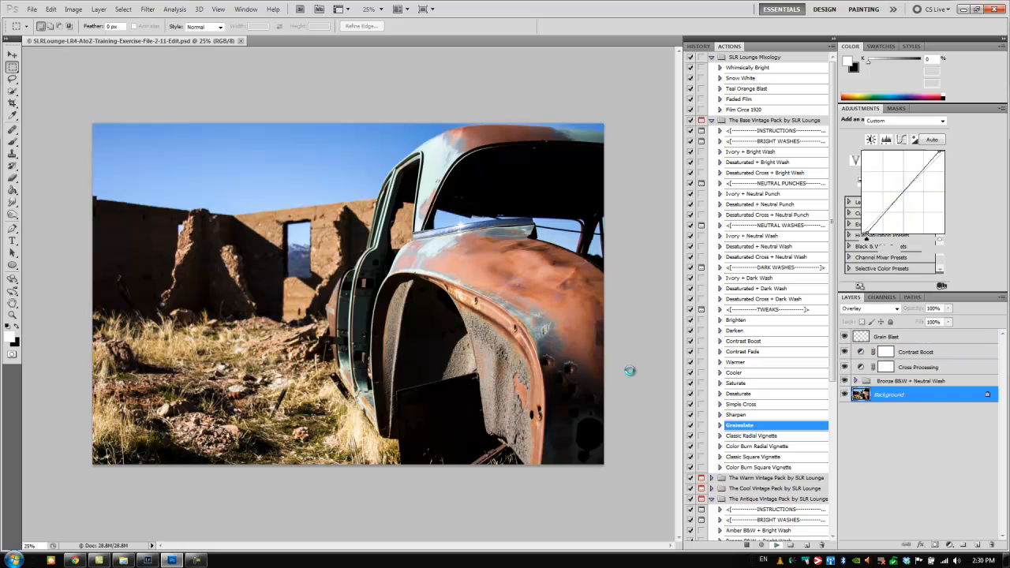
left_click(746, 109)
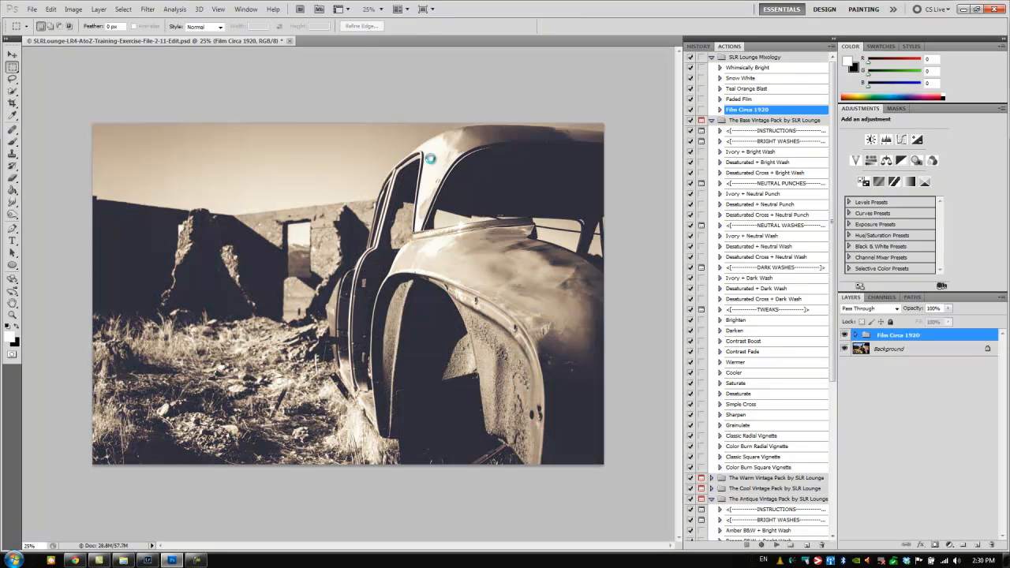
left_click(289, 40)
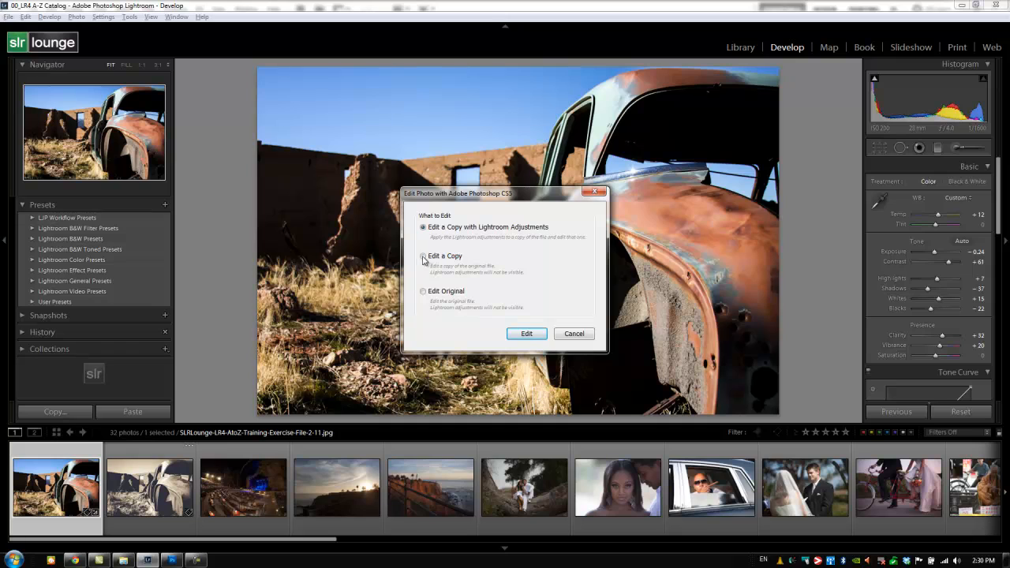
Create a plain Edit Copy of the original car photo, adding an Edit-2 JPEG to the filmstrip.
left_click(422, 255)
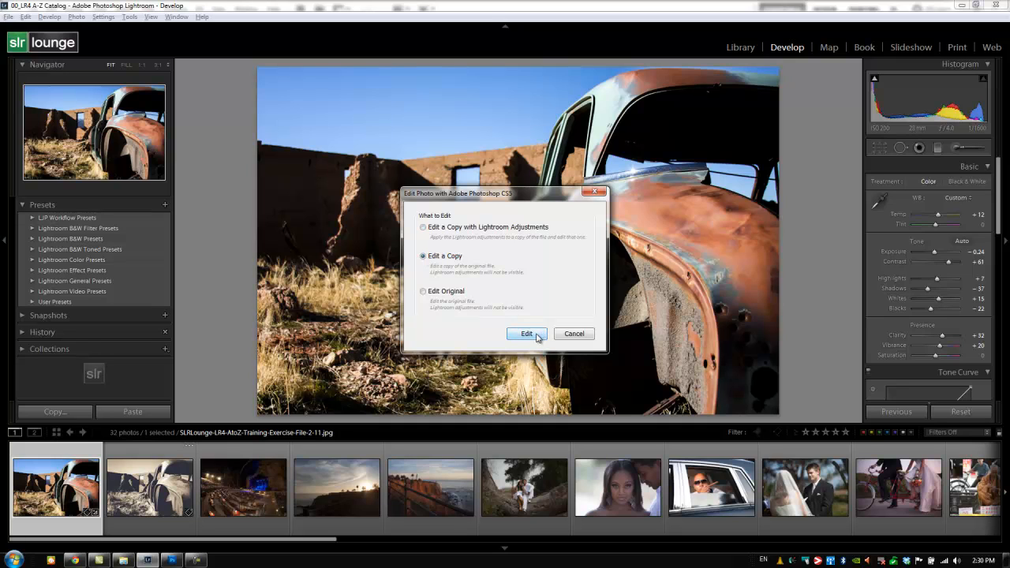
left_click(526, 333)
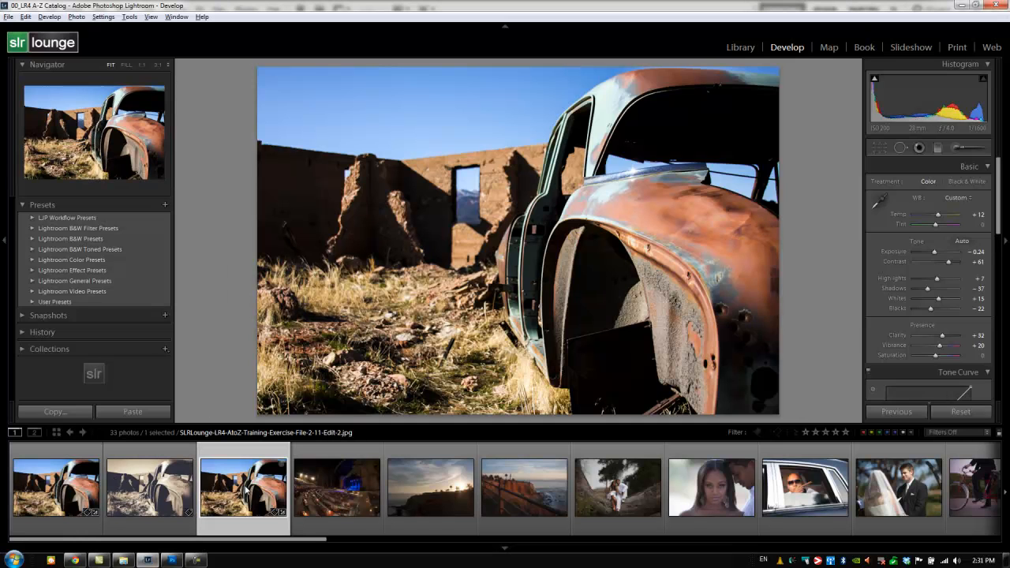
left_click(336, 486)
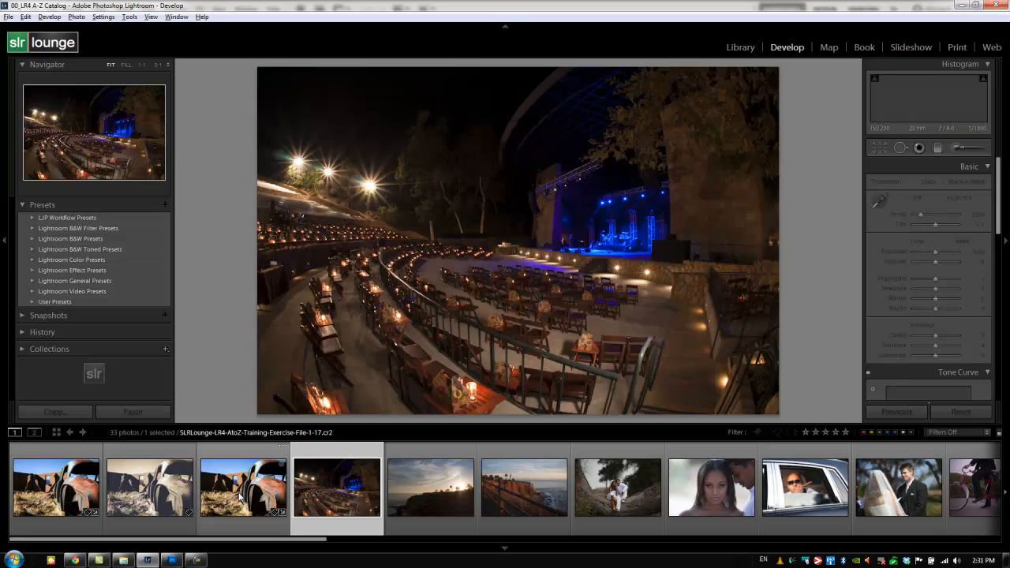
left_click(149, 487)
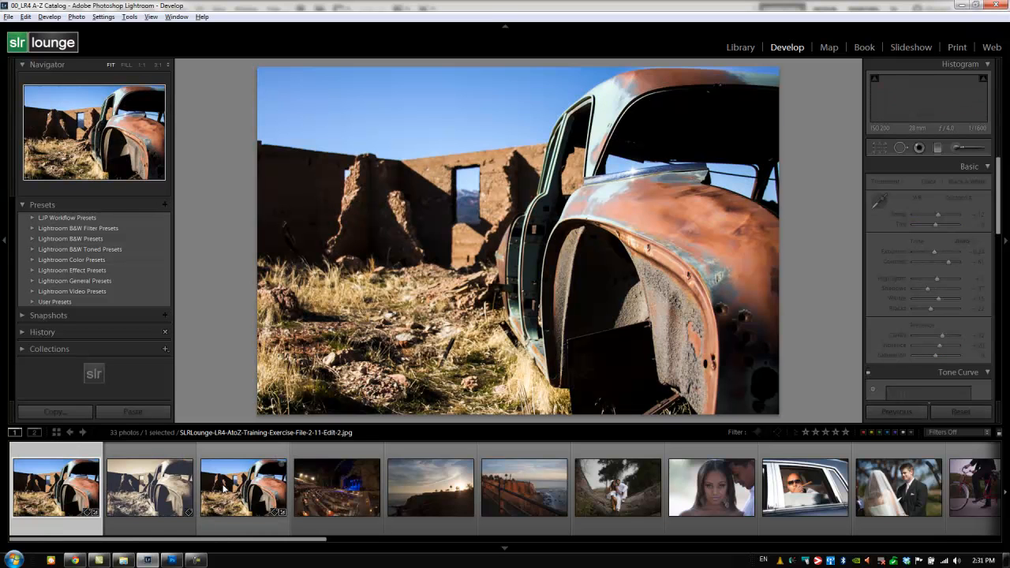
Delete the extra Edit-2 JPEG copy from disk, leaving 32 photos, and reselect the original.
right_click(243, 487)
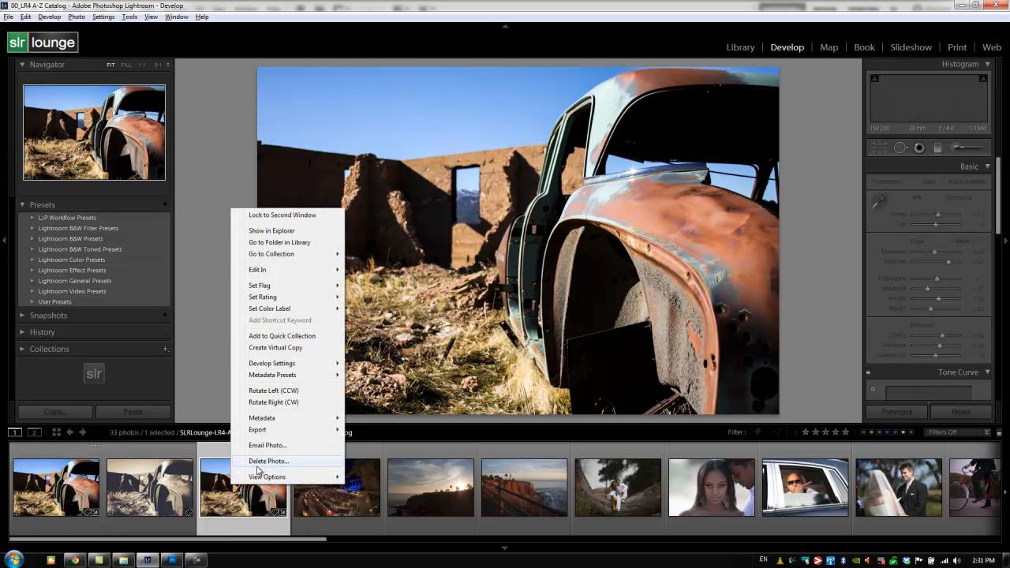
left_click(269, 461)
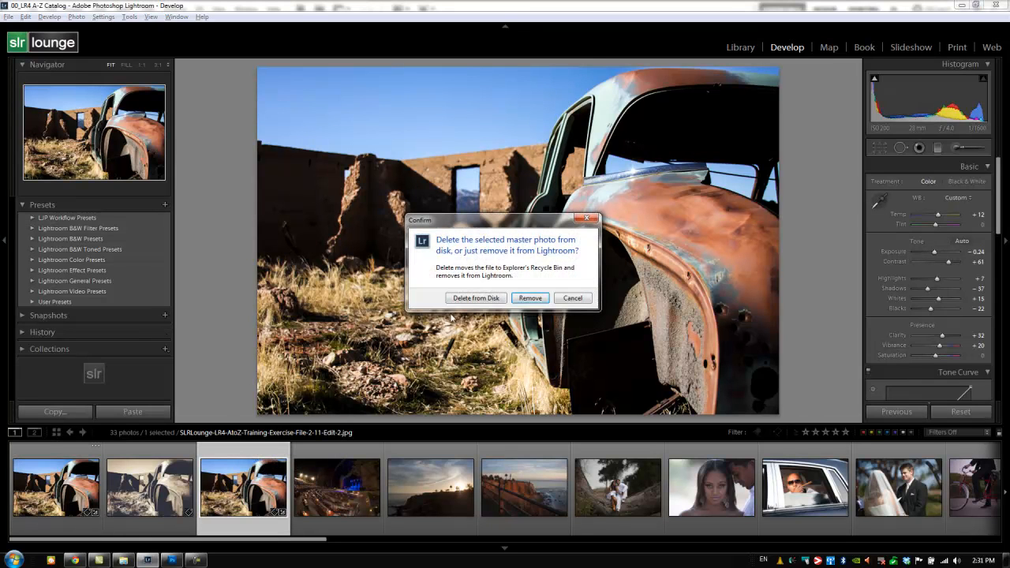
left_click(530, 298)
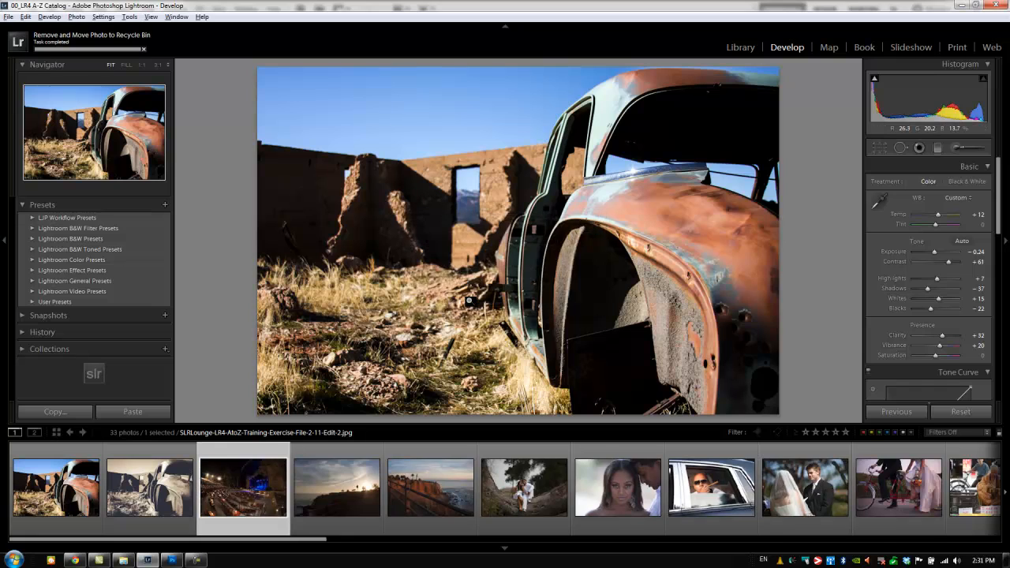
left_click(55, 487)
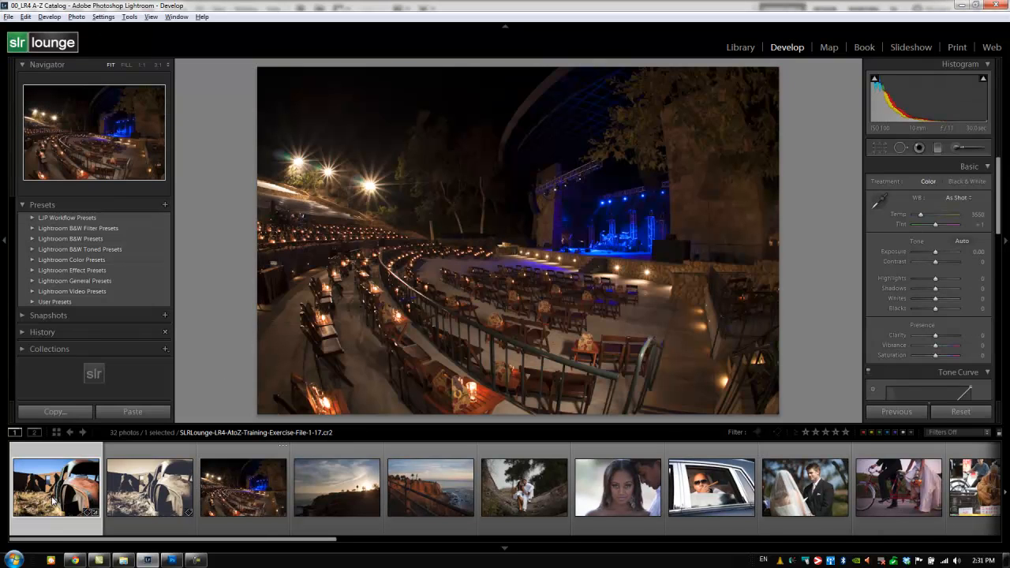
Select the sepia car PSD and set Contrast to +88 and Blacks to -49.
left_click(55, 486)
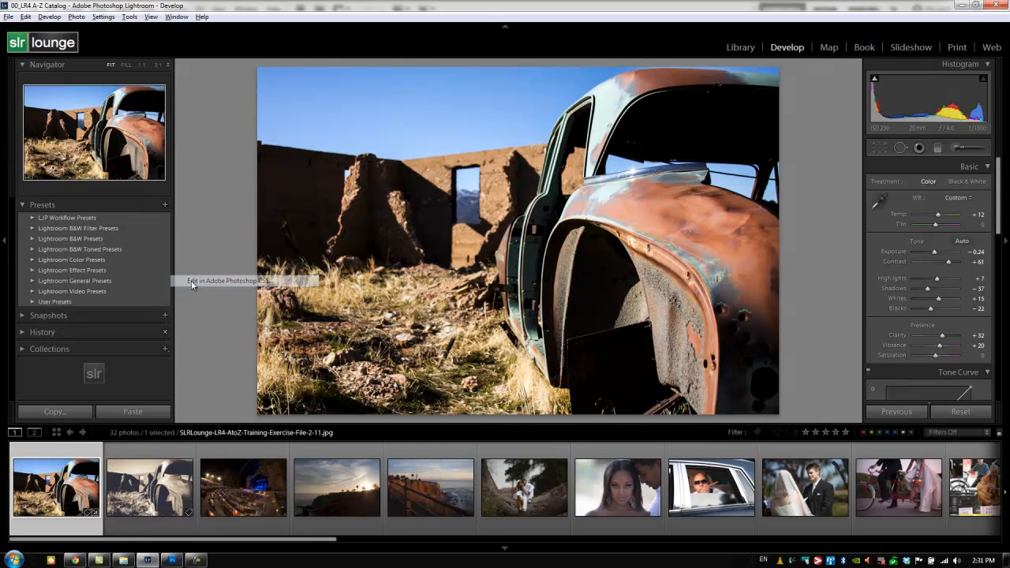
left_click(229, 281)
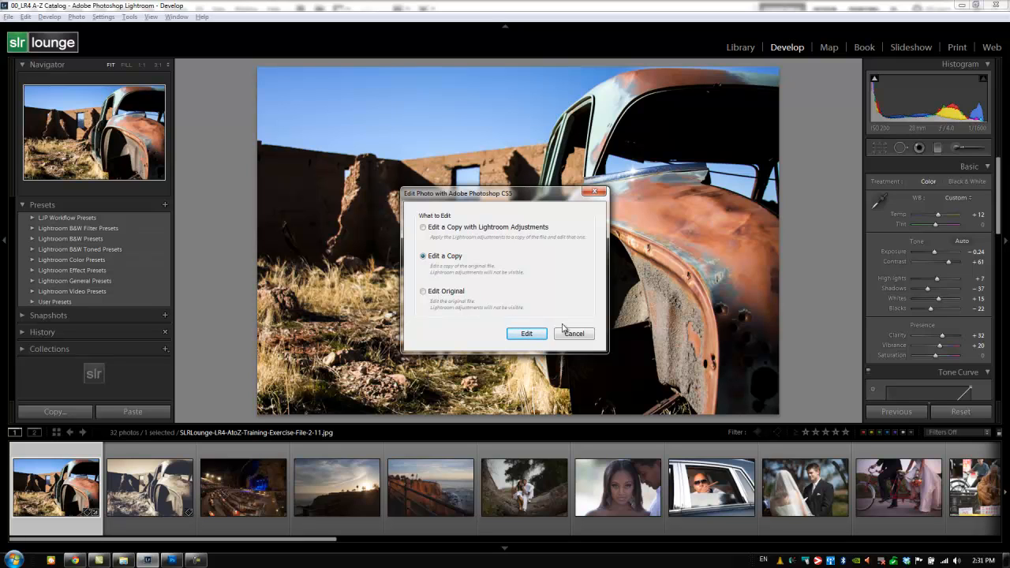
left_click(526, 333)
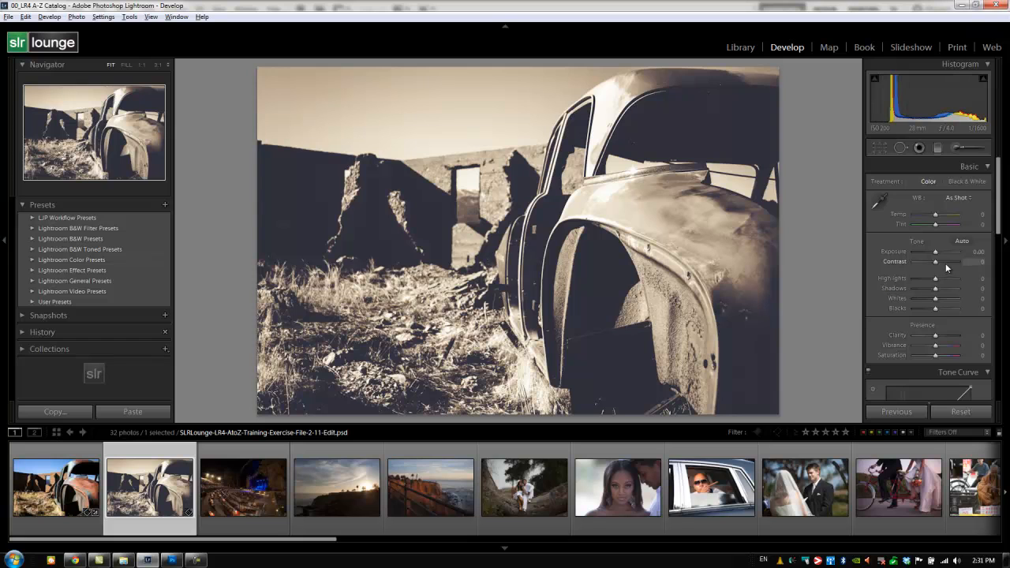
left_click_drag(935, 261, 954, 261)
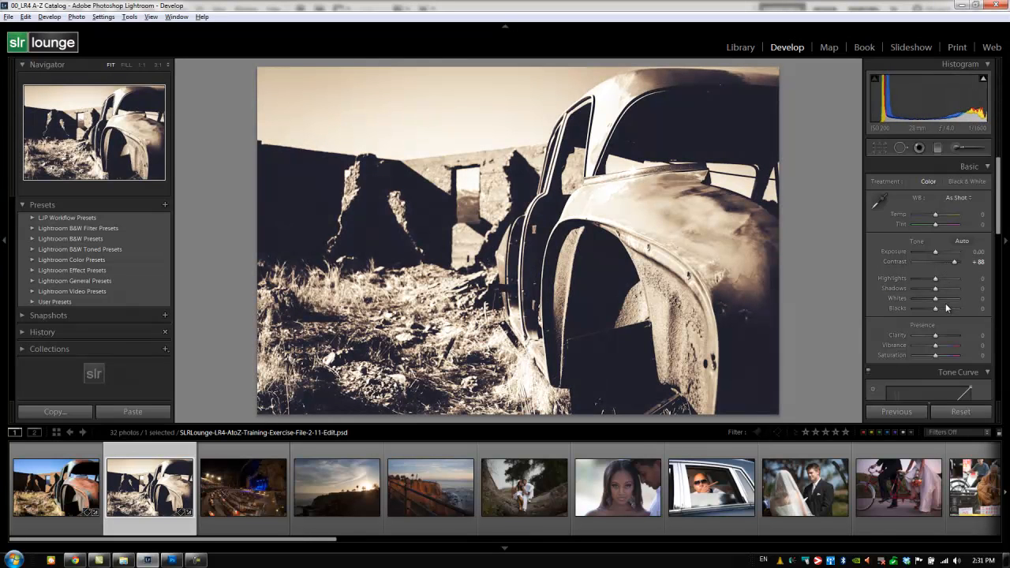
left_click_drag(943, 309, 923, 309)
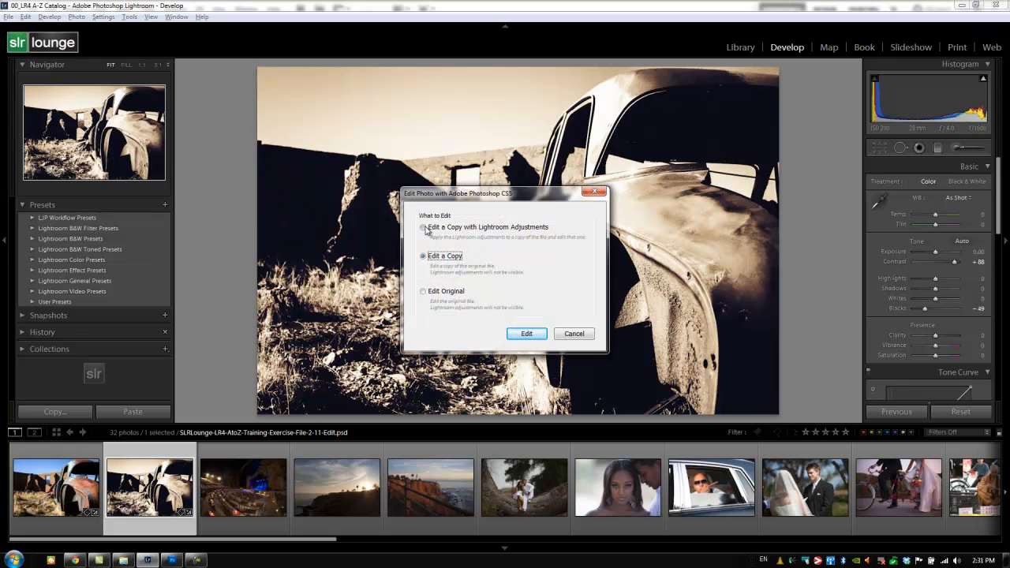
In the Edit Photo dialog, step through the copy options and settle on Edit Original.
left_click(424, 227)
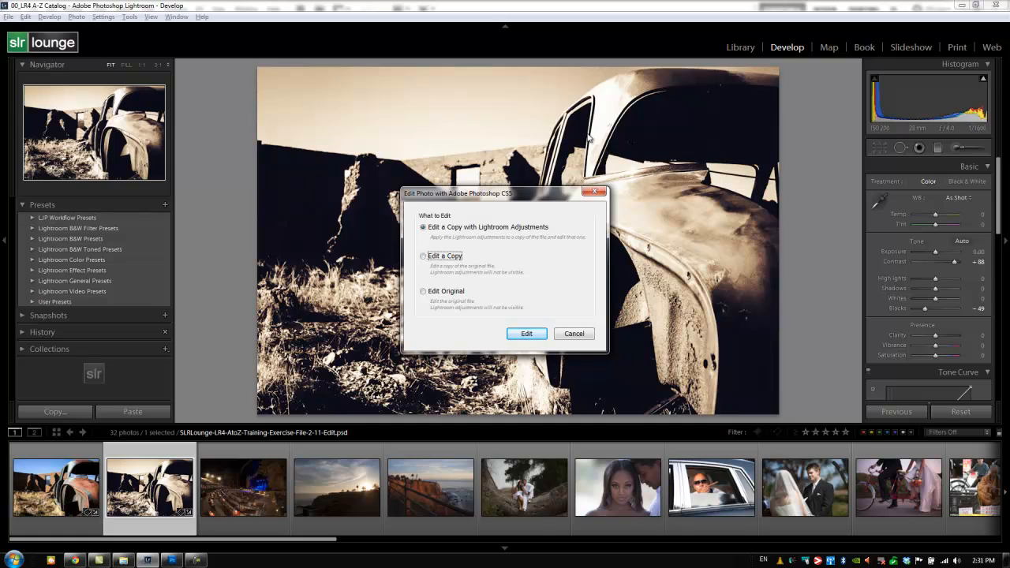
mouse_move(429, 109)
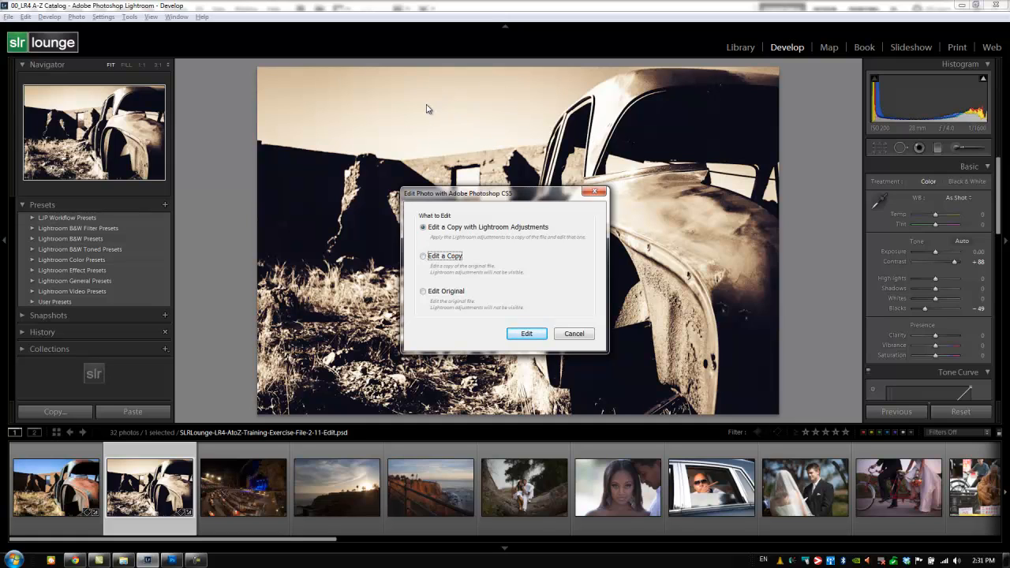
mouse_move(555, 104)
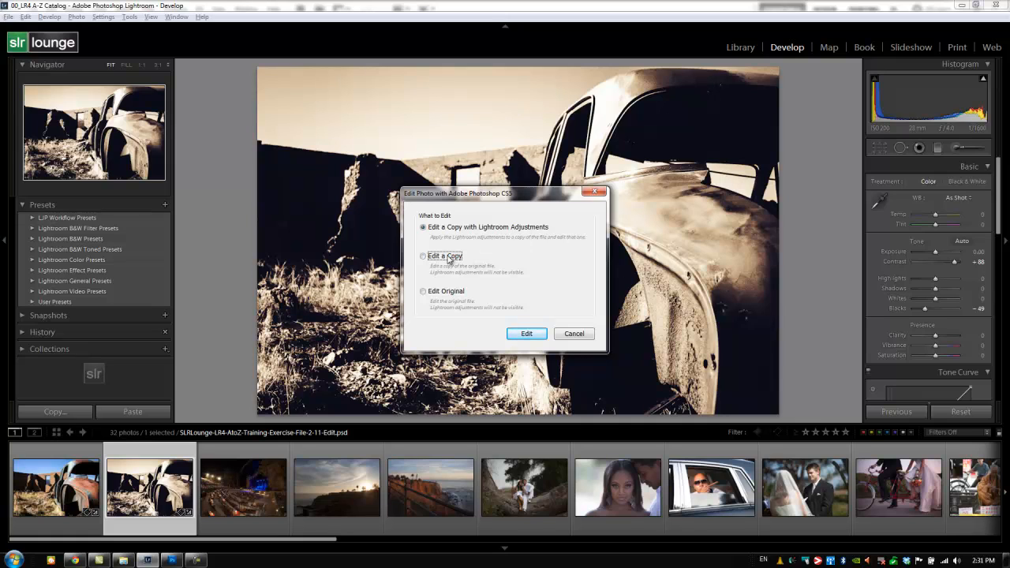
left_click(423, 256)
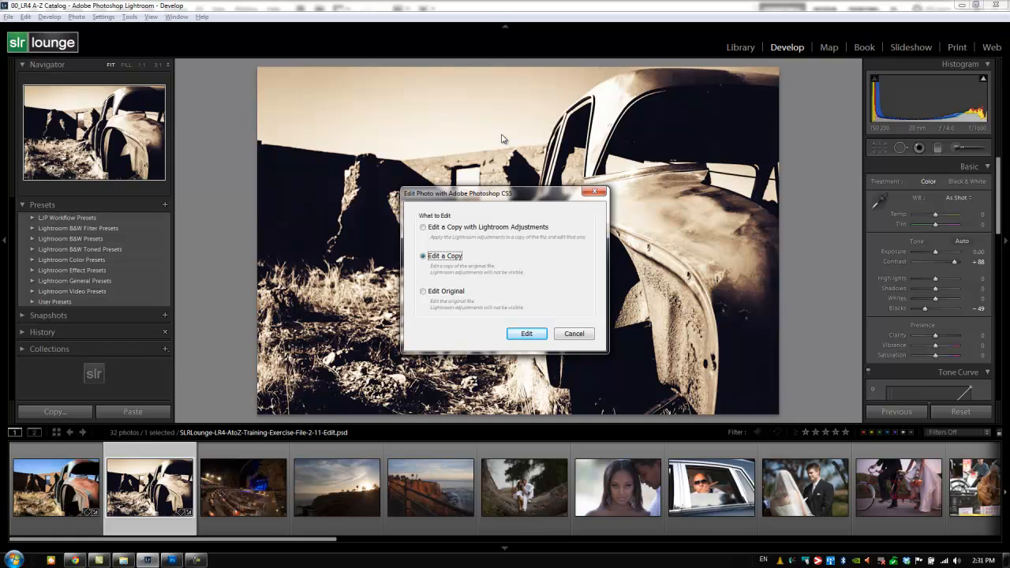
mouse_move(719, 195)
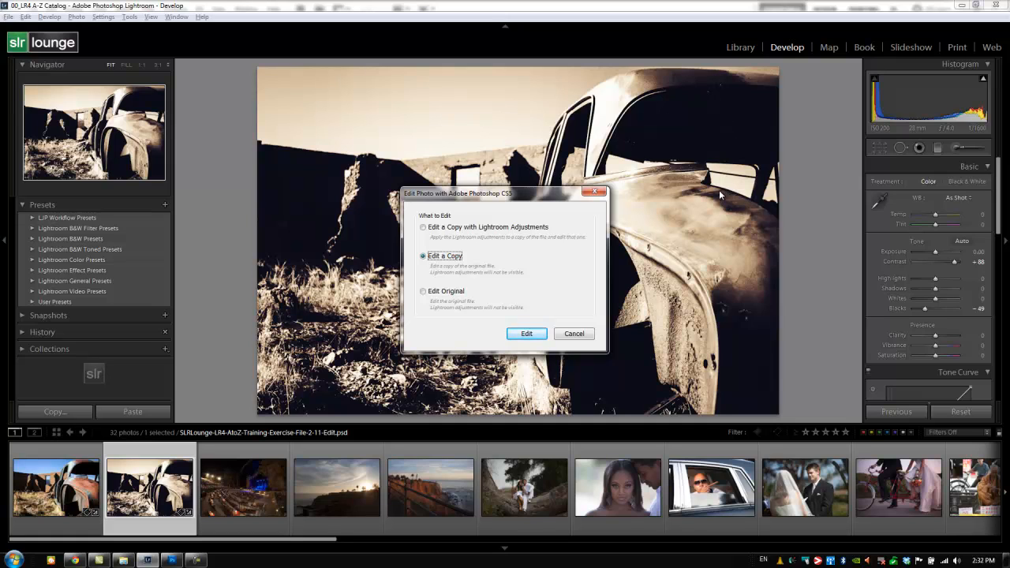
mouse_move(720, 194)
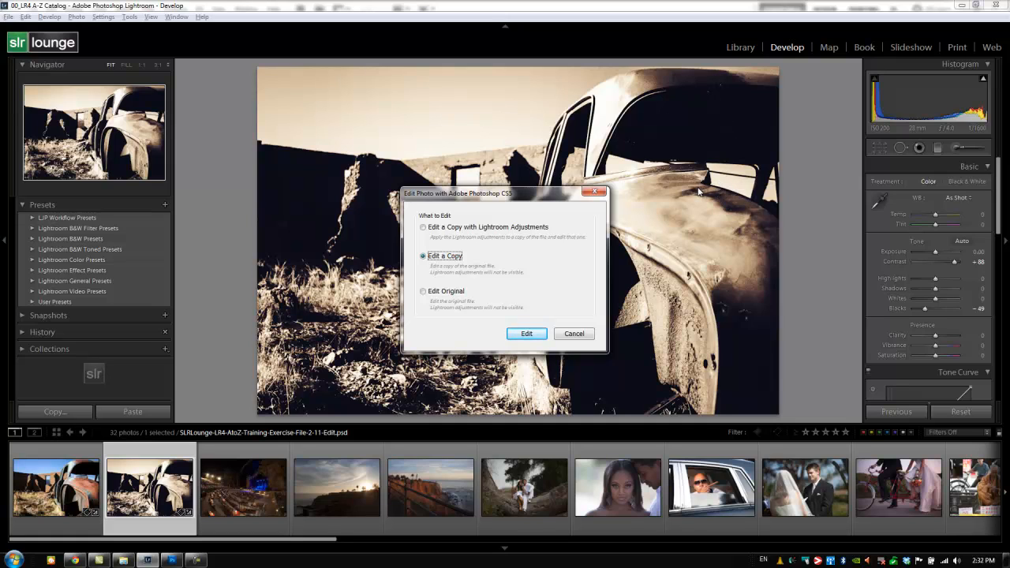
left_click(423, 290)
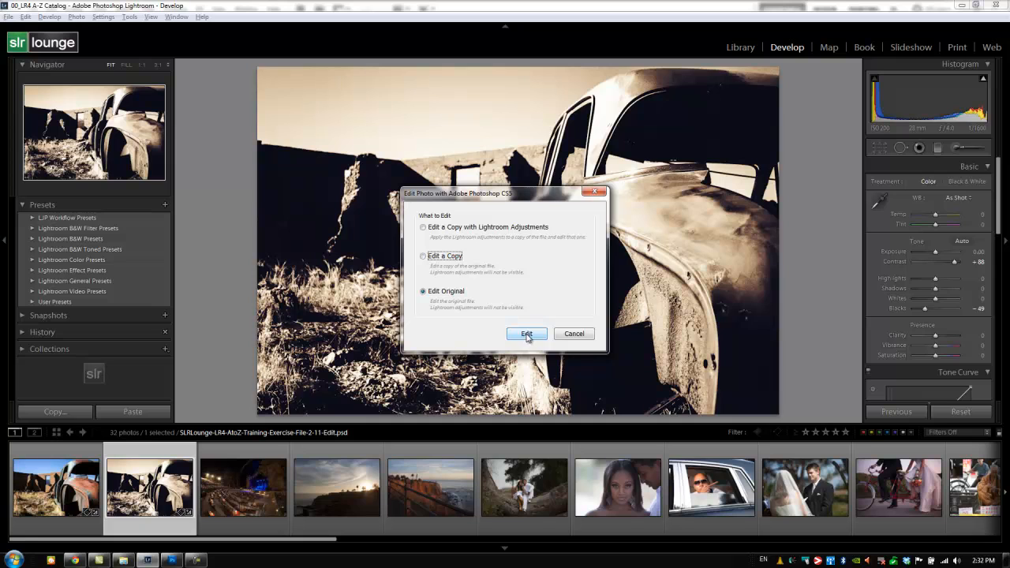
Hide the Film Circa 1920 layer group in the PSD so the car returns to full colour, then close it.
left_click(526, 334)
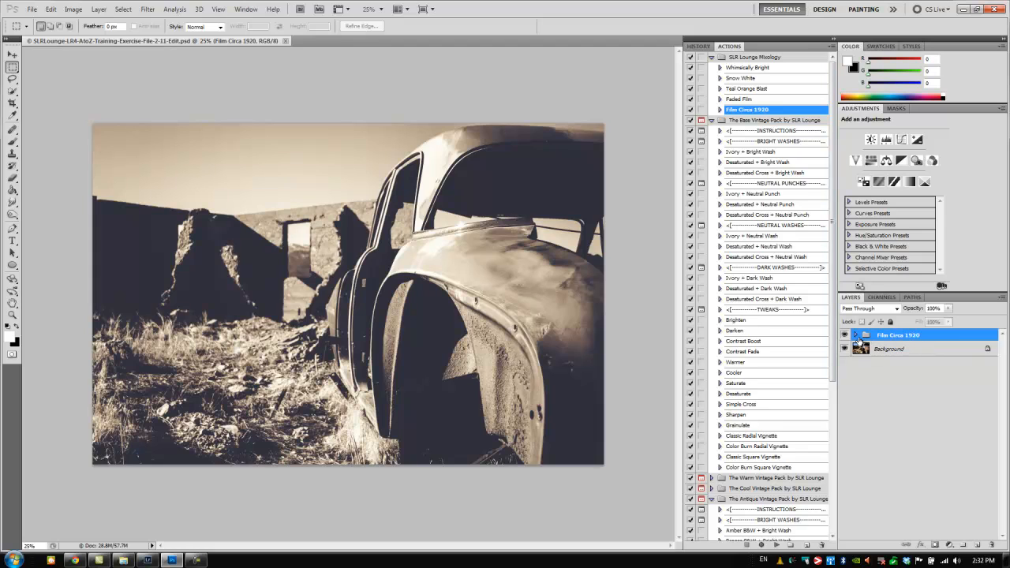
left_click(843, 334)
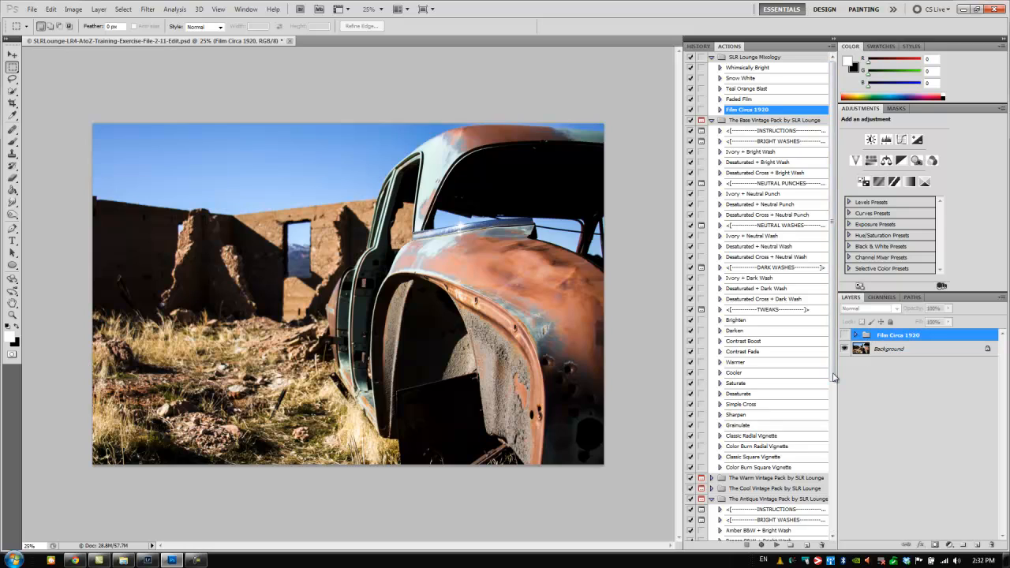
mouse_move(509, 258)
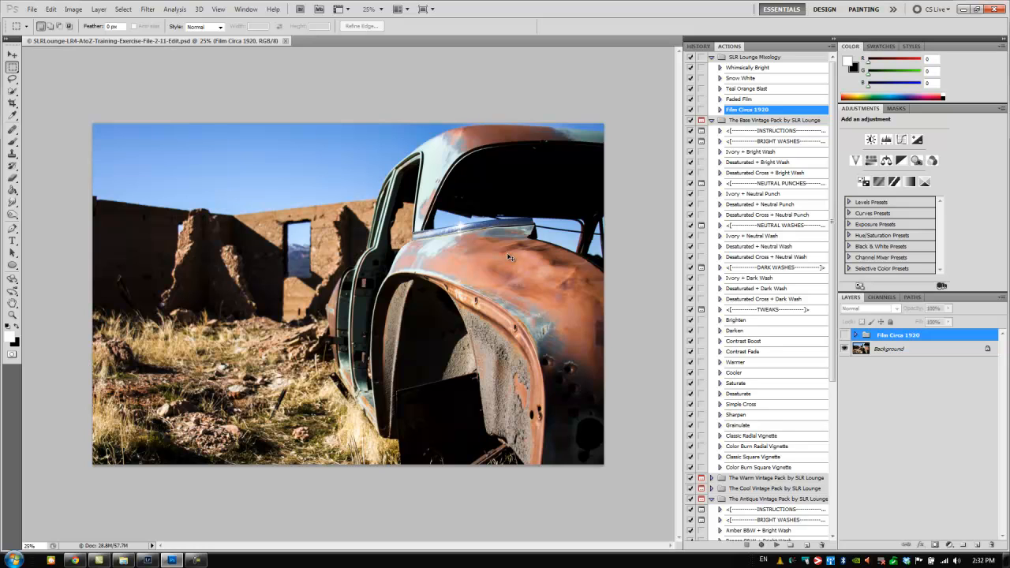
left_click(285, 40)
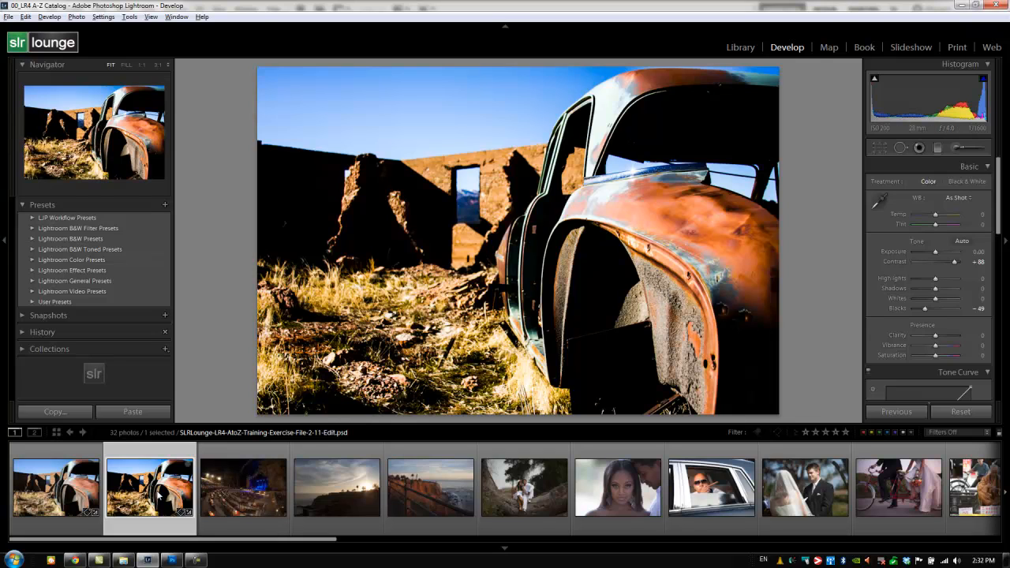
mouse_move(158, 493)
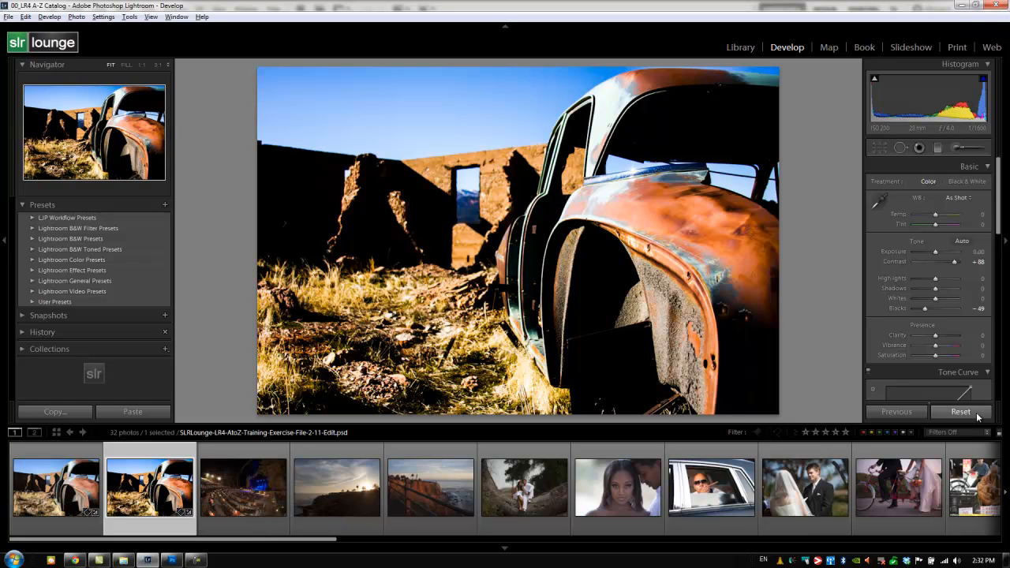
Reset the colour car PSD's Develop settings, dropping the +88 contrast and -49 blacks.
left_click(960, 412)
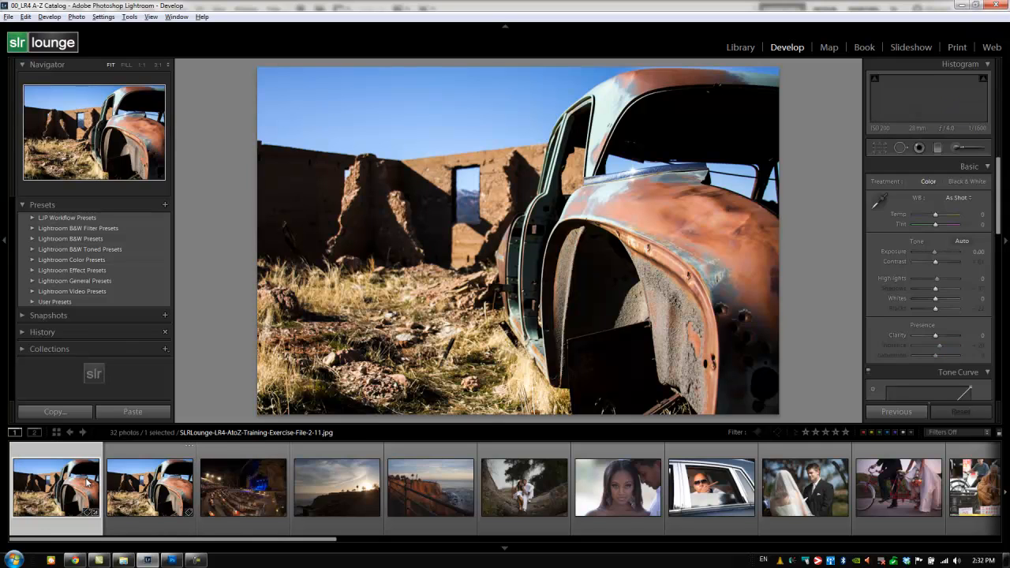
left_click(149, 487)
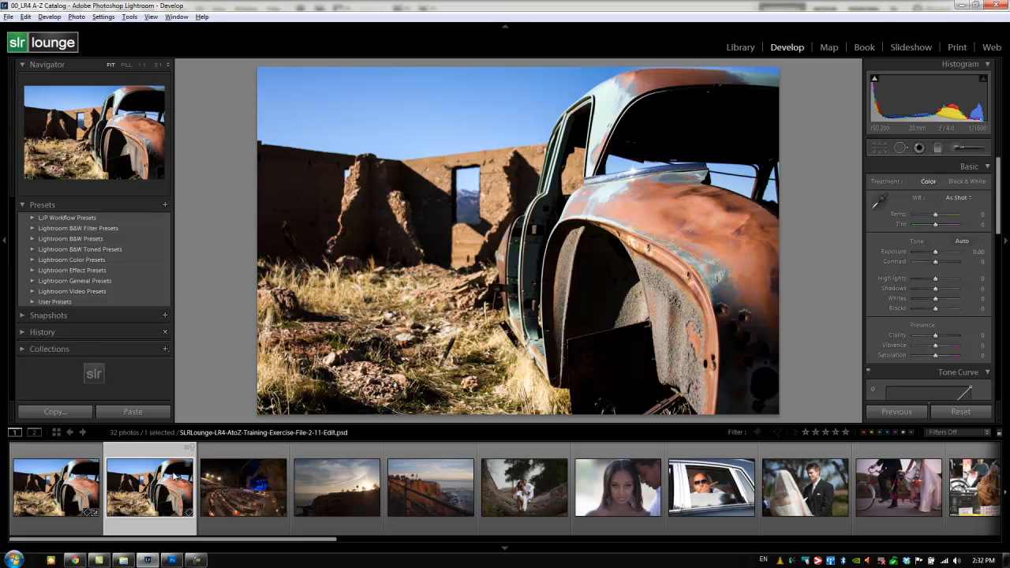
mouse_move(149, 487)
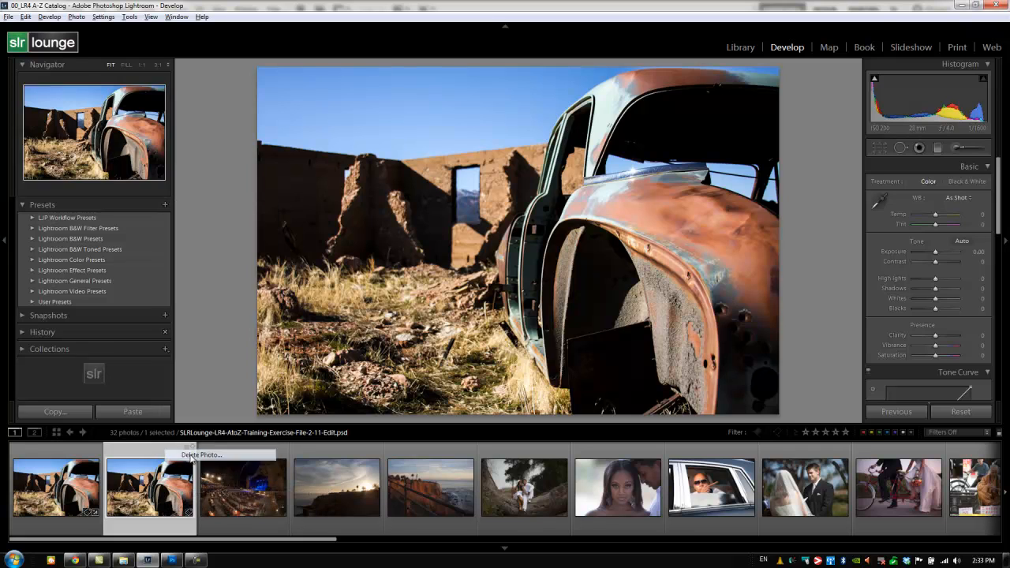
Delete the car PSD copy from disk, leaving 31 photos with the amphitheatre shot displayed.
left_click(201, 454)
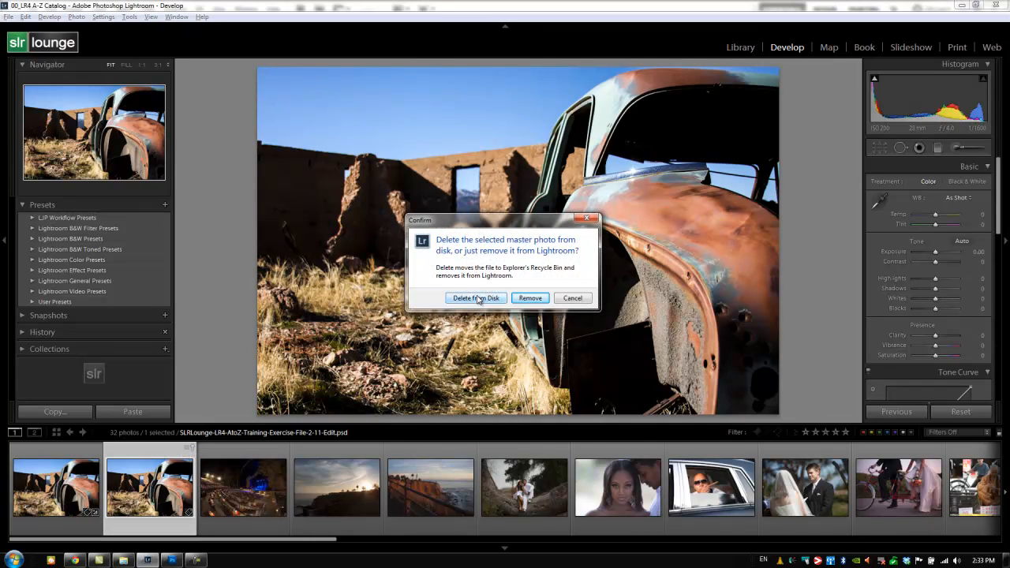
left_click(529, 298)
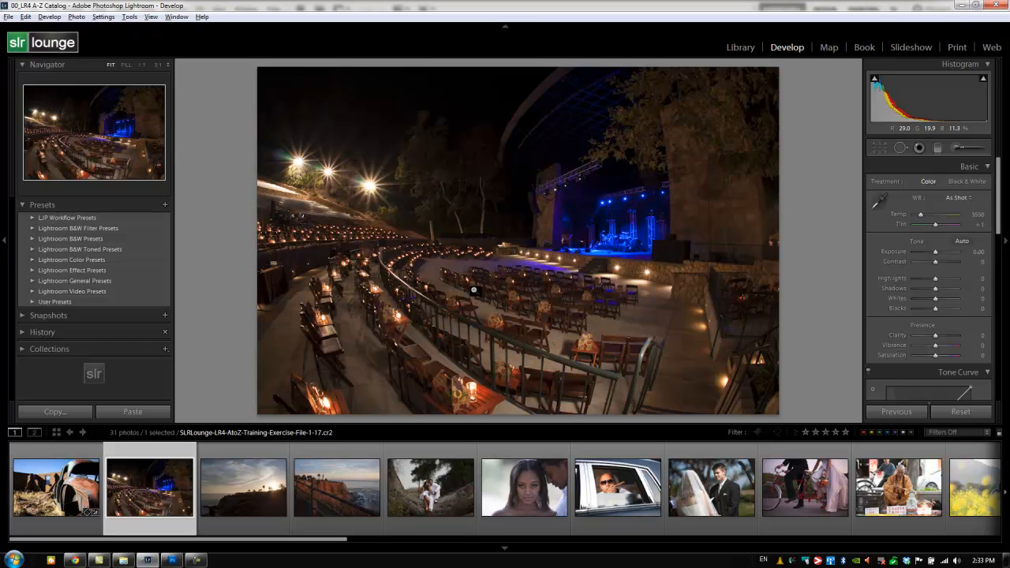
mouse_move(150, 487)
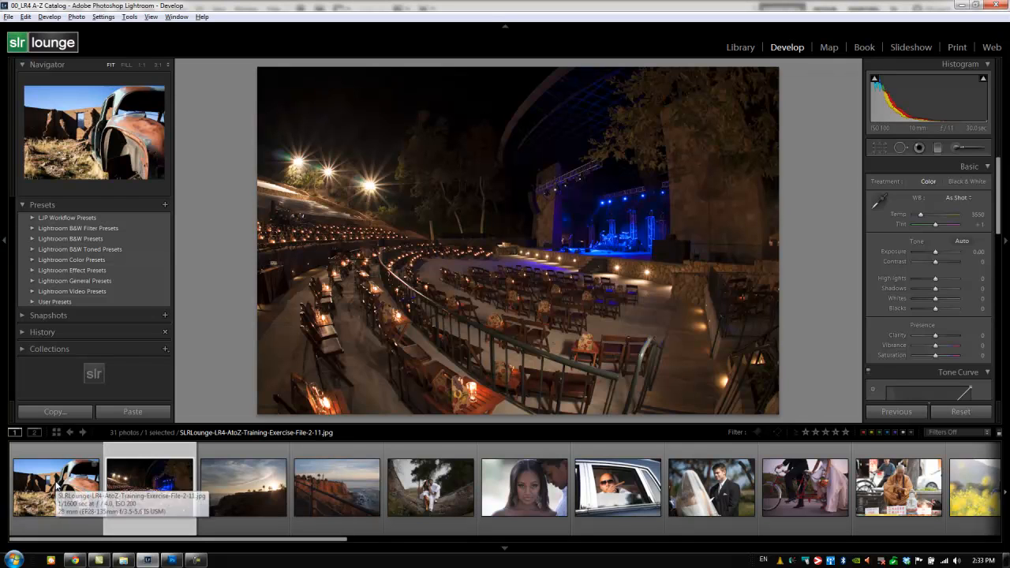
Select the rusted car photo and choose Open as Smart Object in Photoshop.
left_click(55, 487)
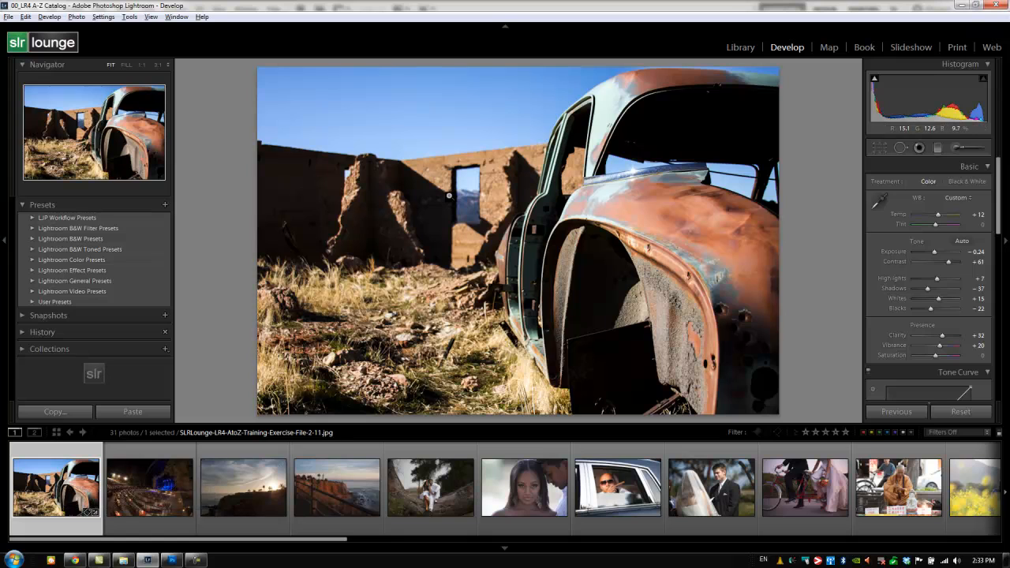
left_click(960, 411)
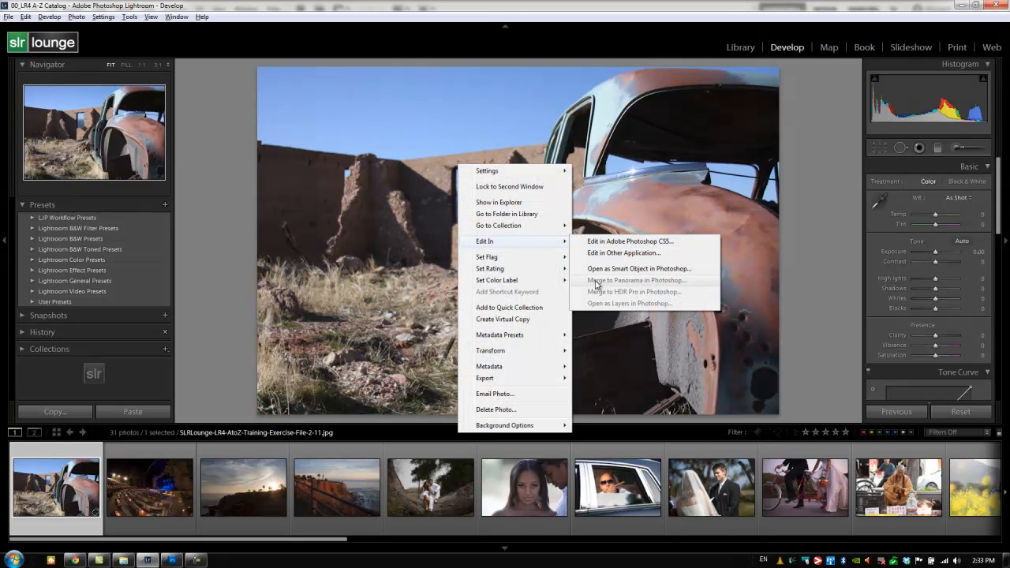
mouse_move(637, 268)
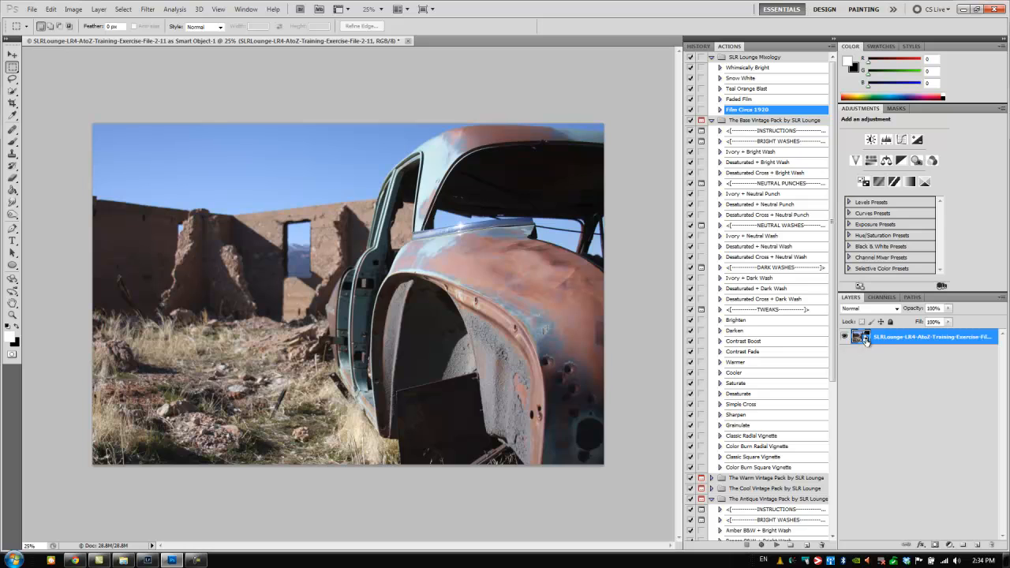
mouse_move(865, 346)
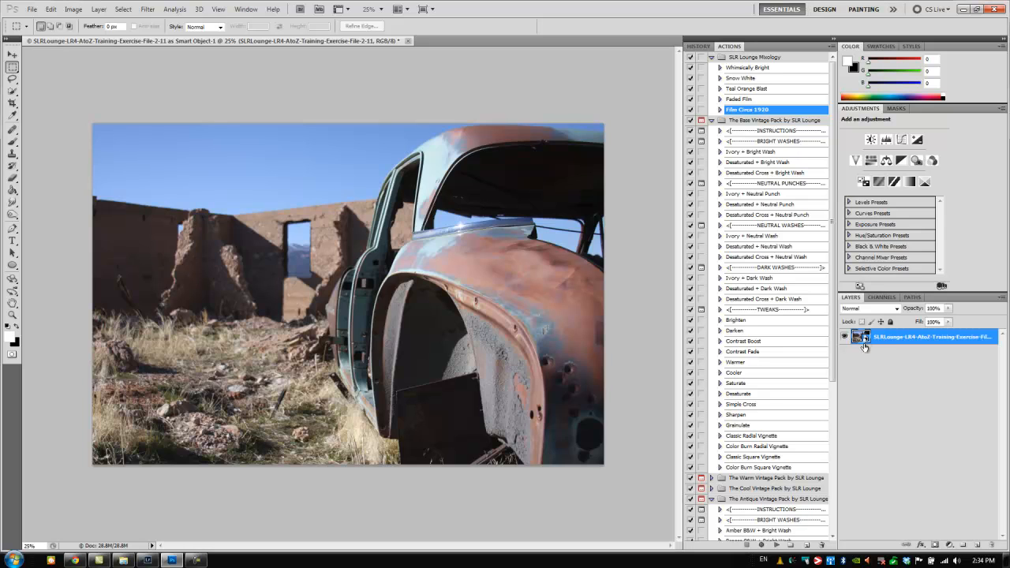
mouse_move(559, 271)
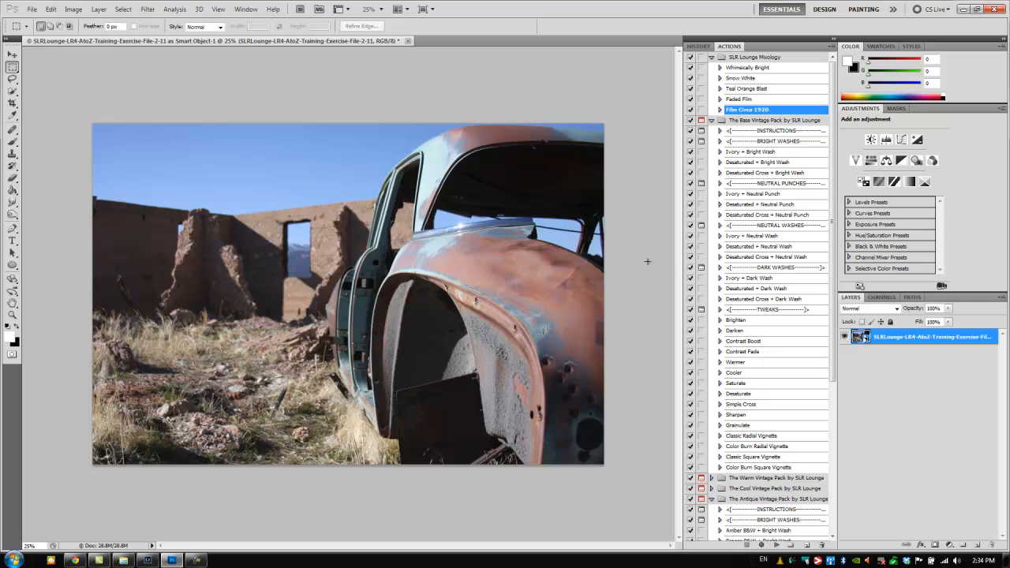
mouse_move(672, 249)
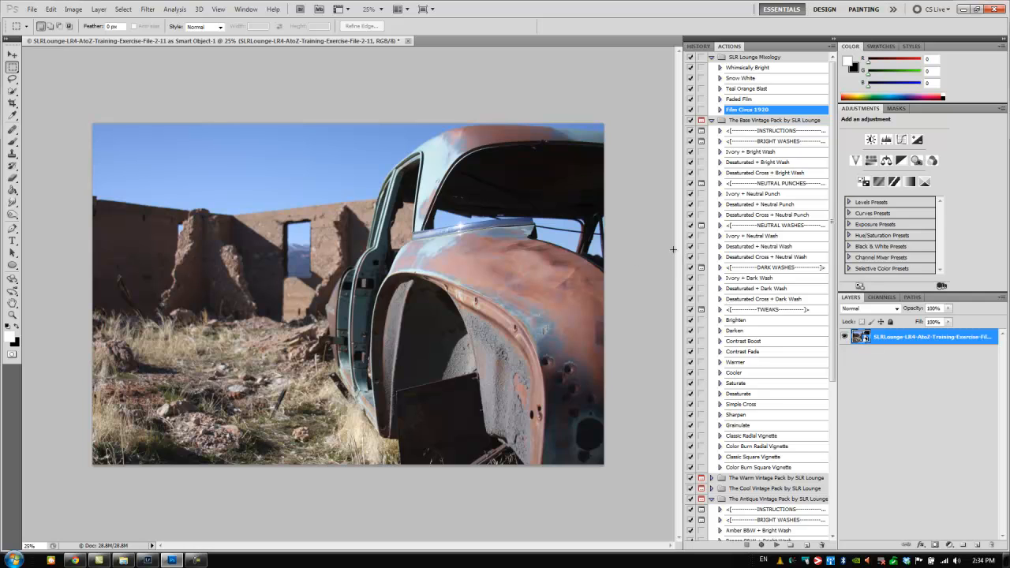
mouse_move(586, 255)
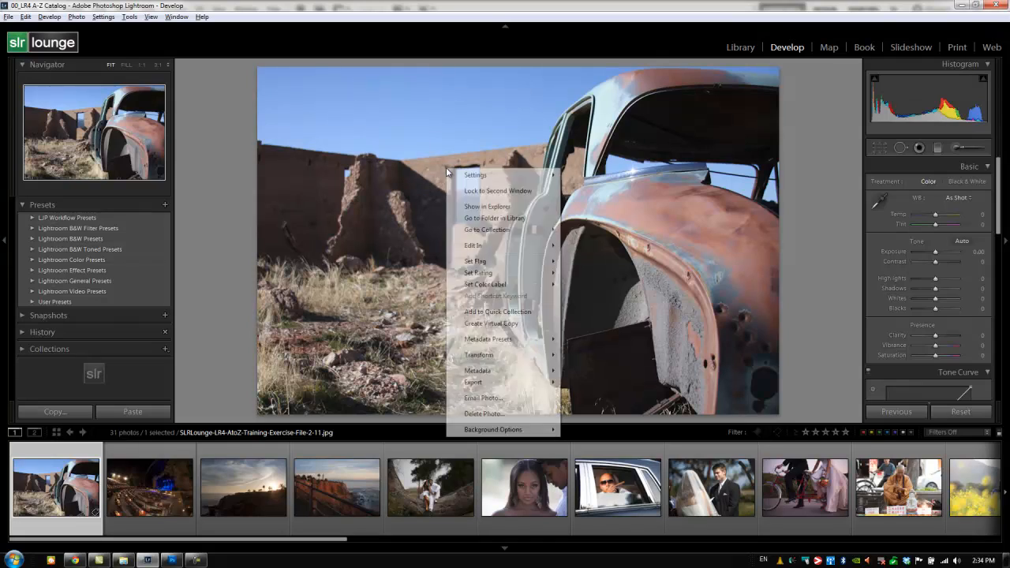
mouse_move(472, 245)
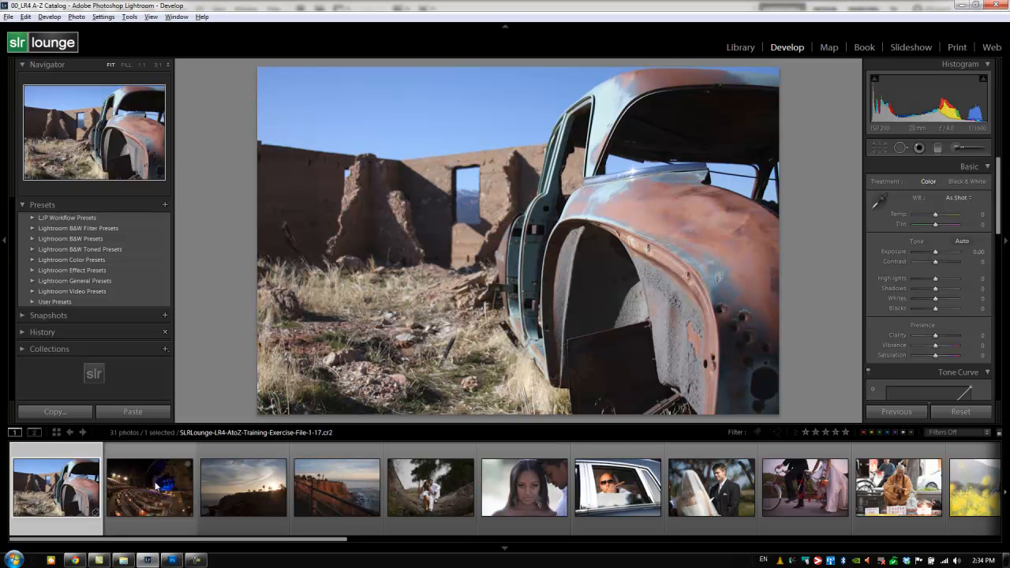
Select three filmstrip photos starting with the cliffside sunset, dismissing a stray context menu.
left_click(243, 487)
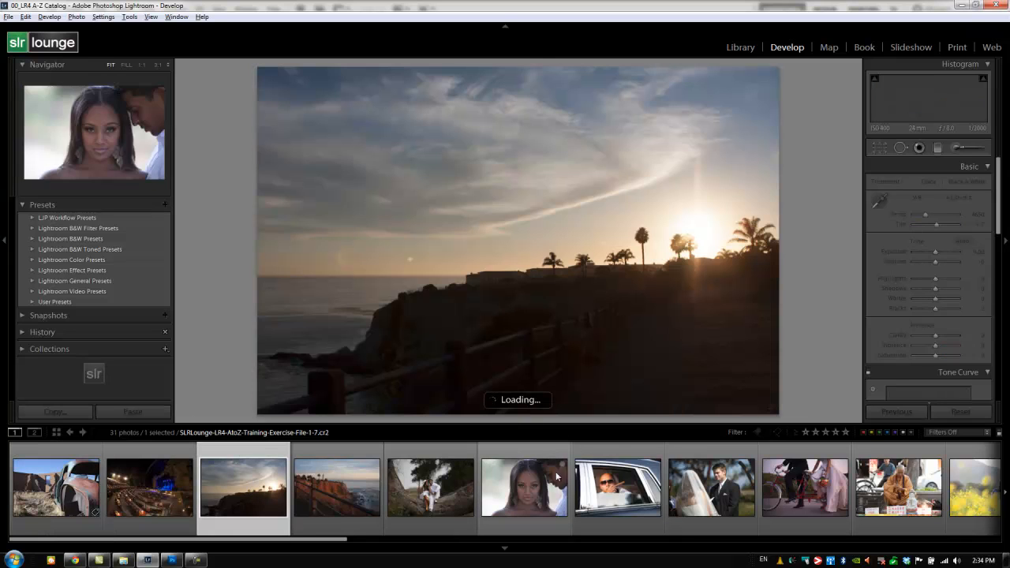
left_click(617, 486)
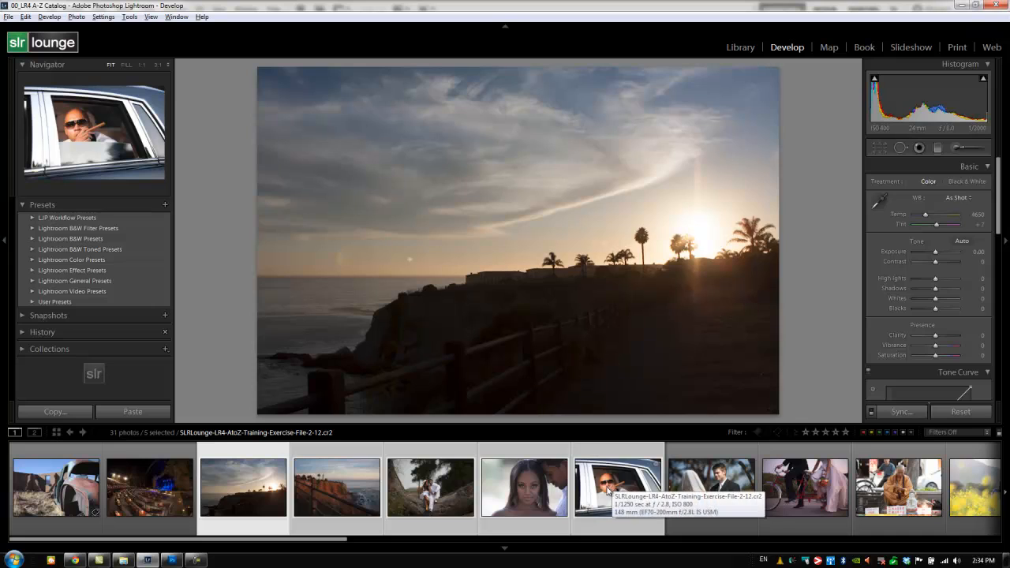
right_click(617, 487)
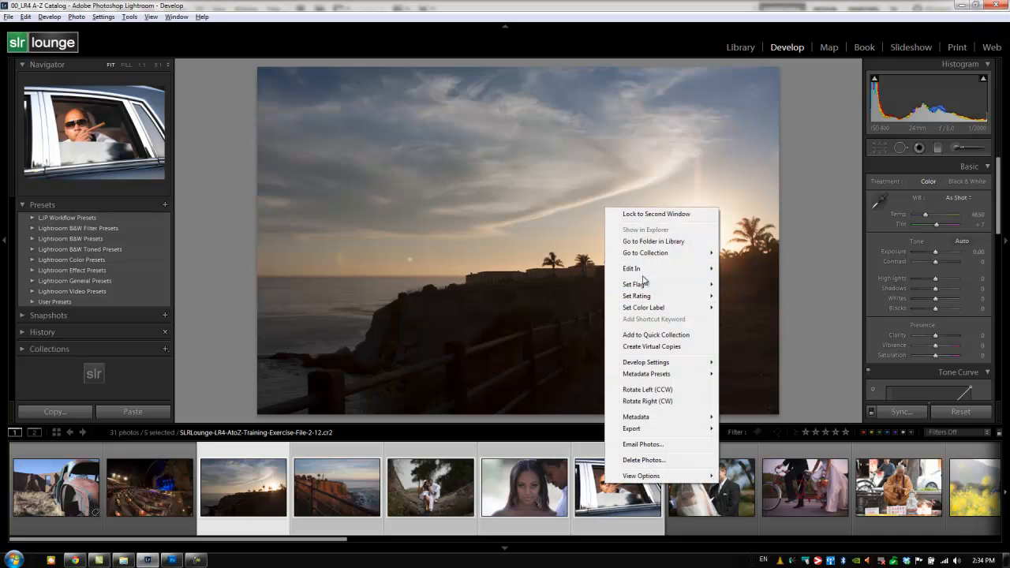
mouse_move(630, 268)
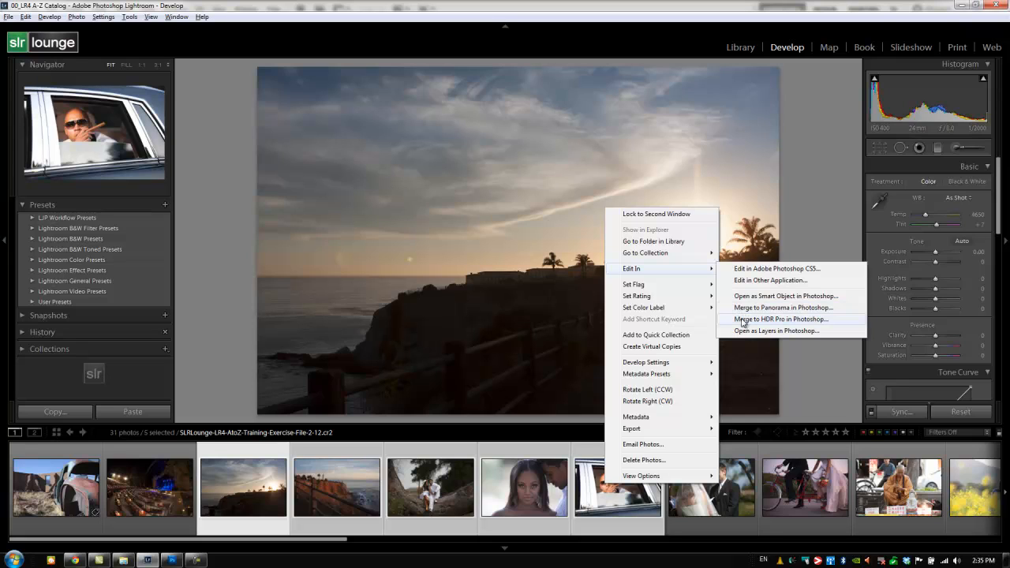
left_click(149, 486)
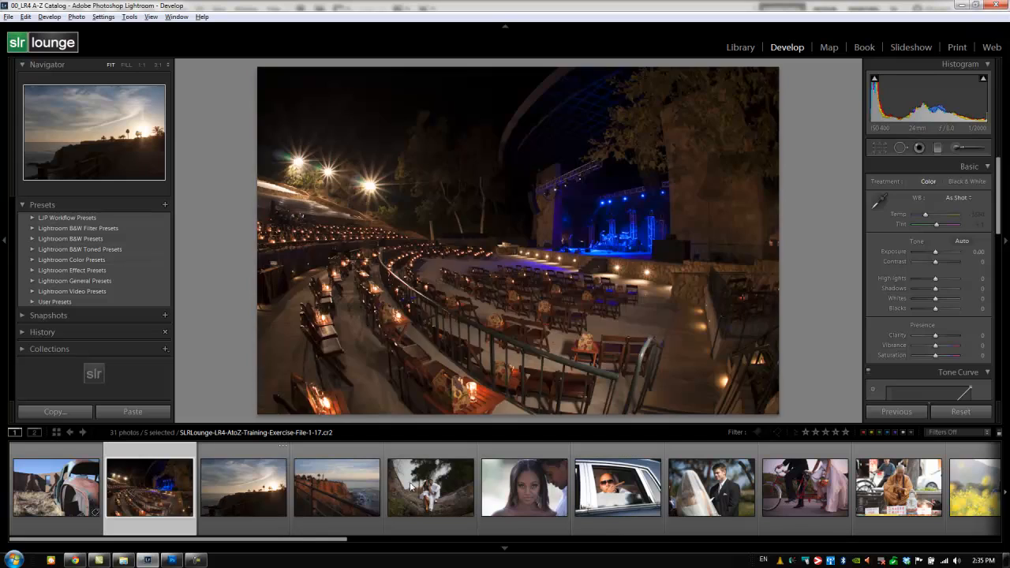
left_click(430, 486)
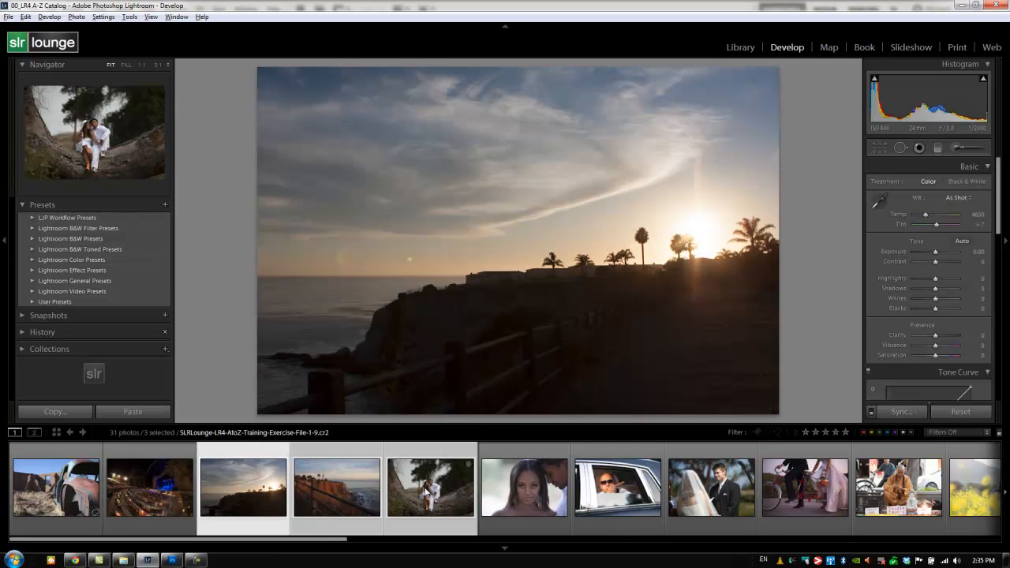
Bring up the context menu for the three selected photos to reach Open as Layers in Photoshop.
right_click(430, 485)
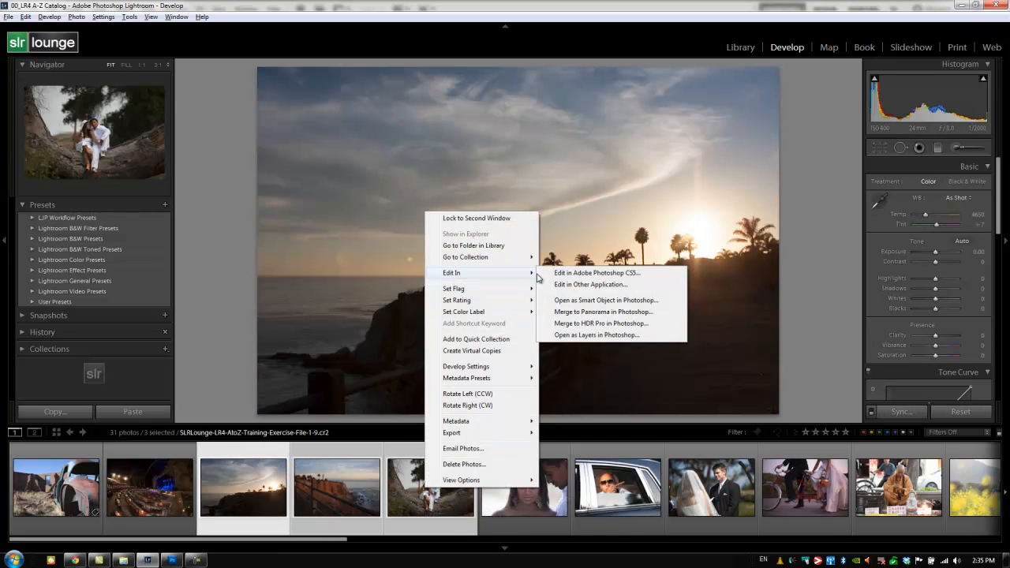
mouse_move(556, 323)
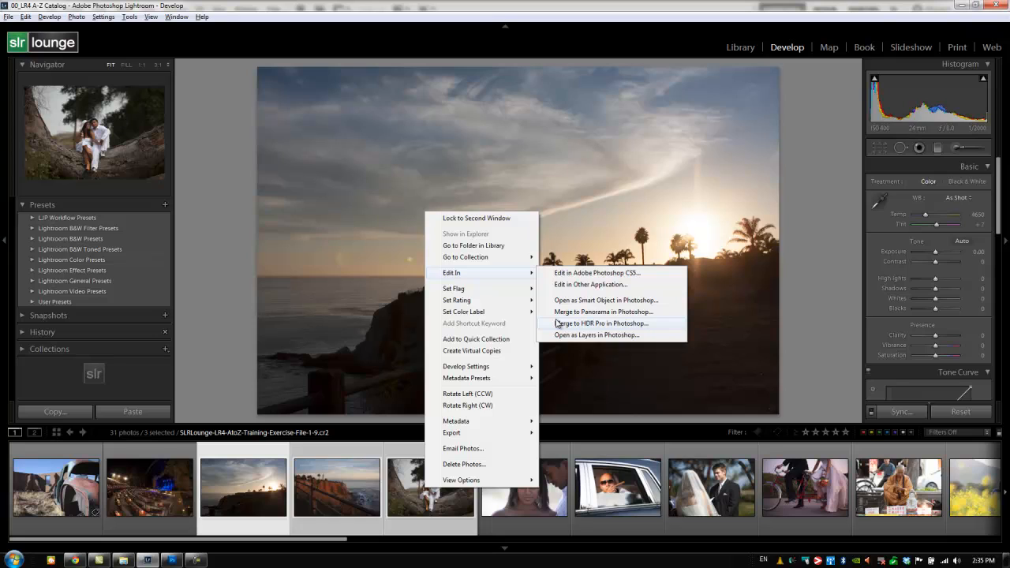
mouse_move(558, 326)
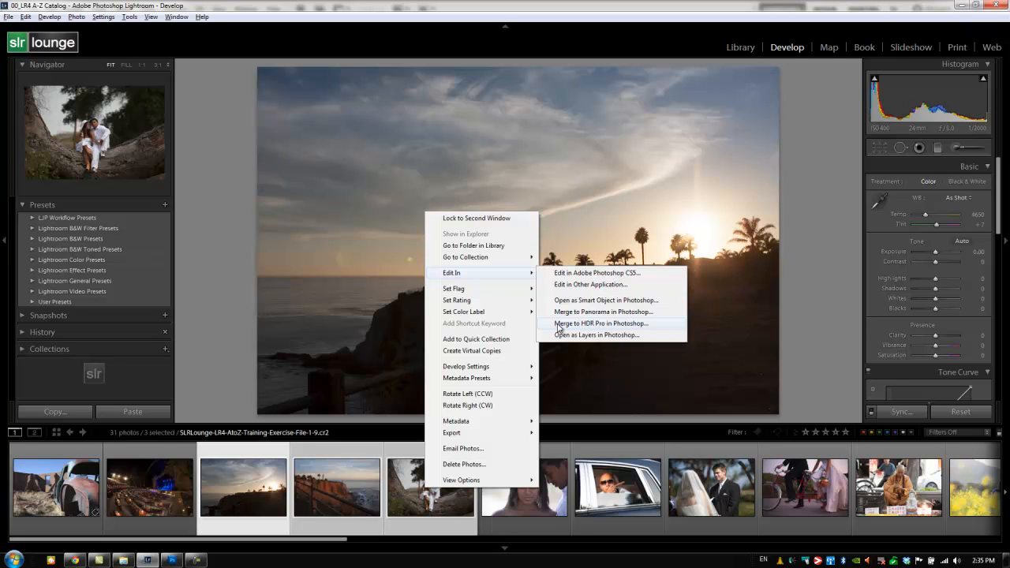
mouse_move(598, 334)
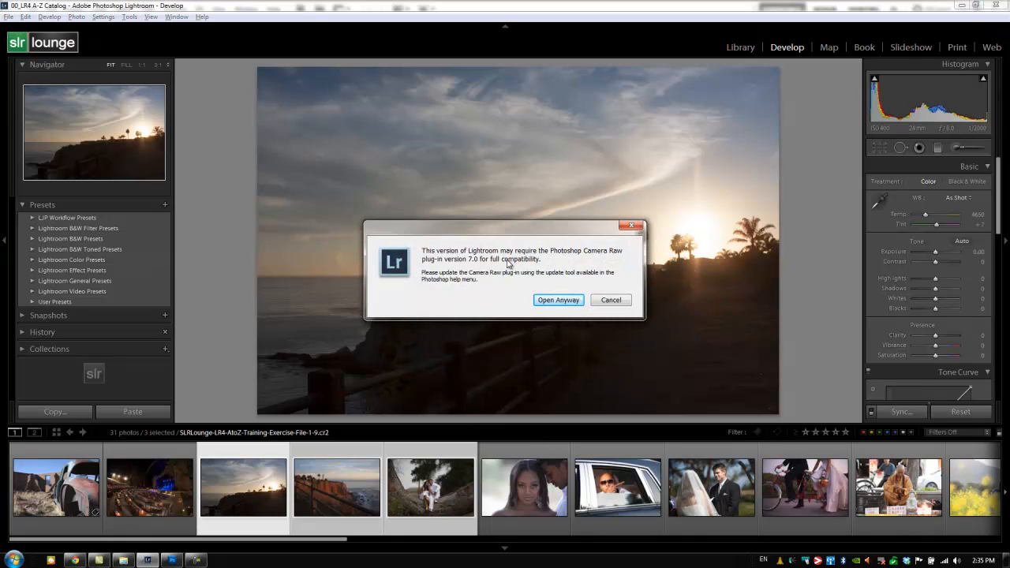
mouse_move(475, 272)
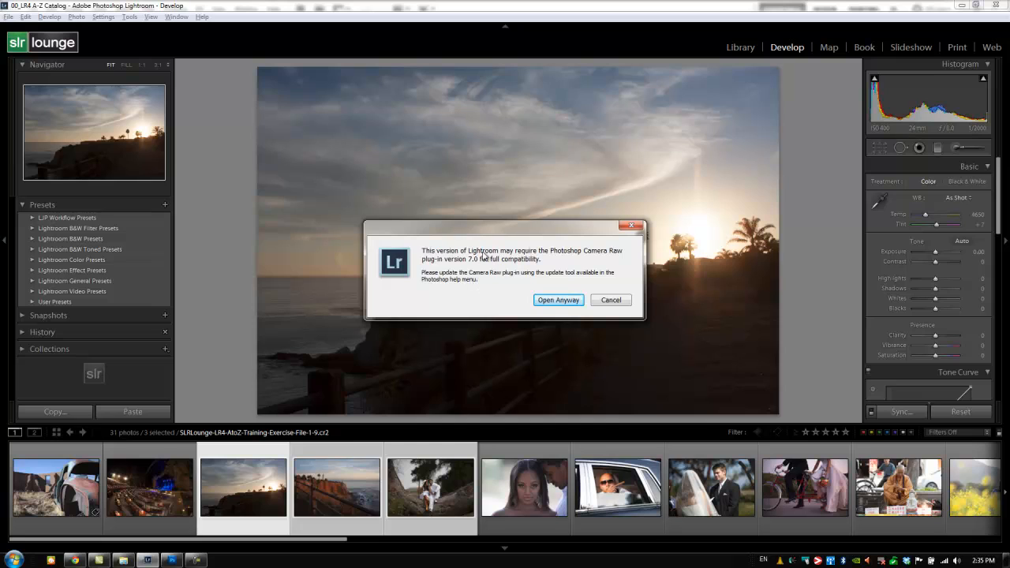
mouse_move(523, 295)
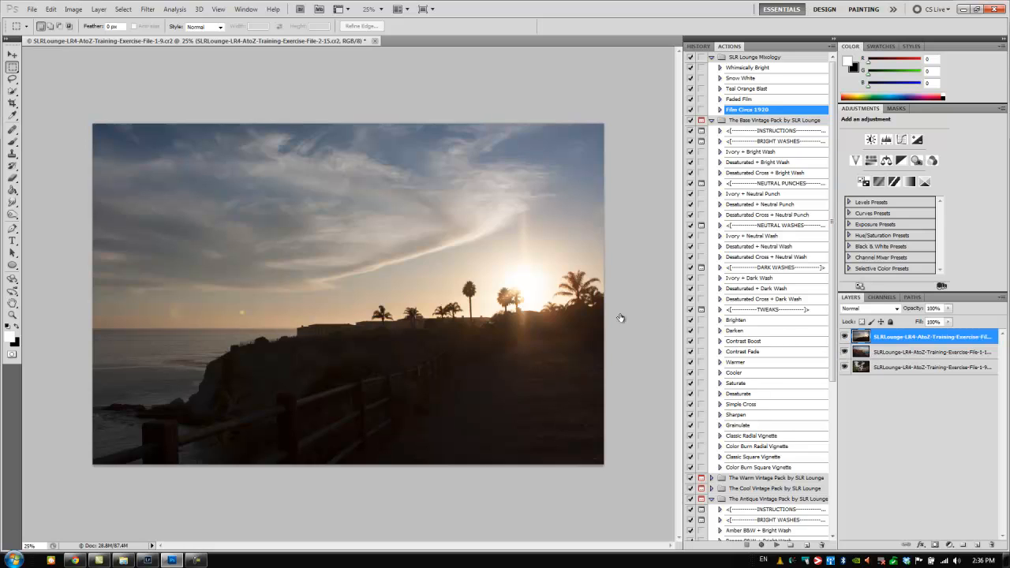
mouse_move(438, 205)
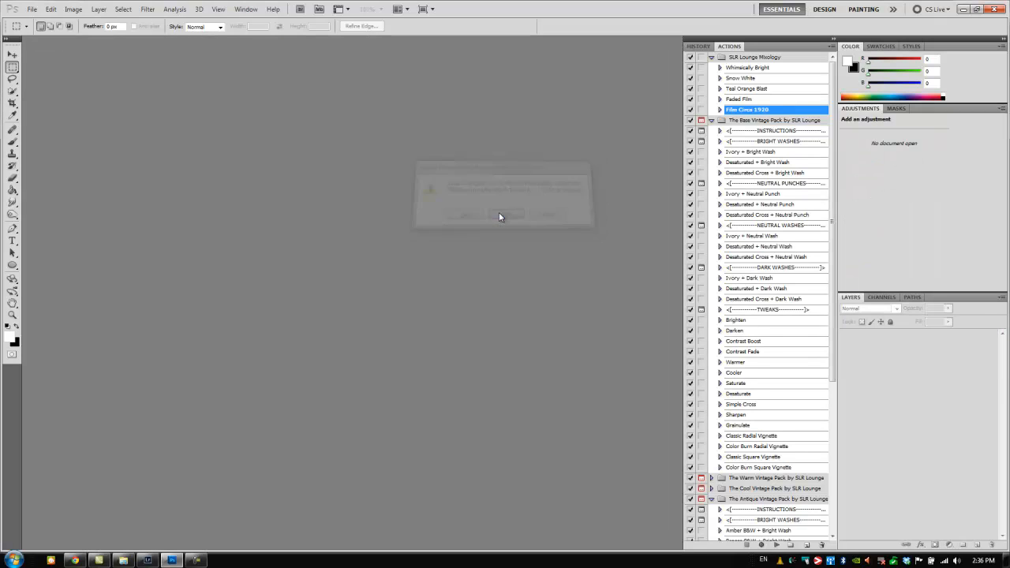
Close the three-layer sunset document without saving, returning to Lightroom.
left_click(501, 214)
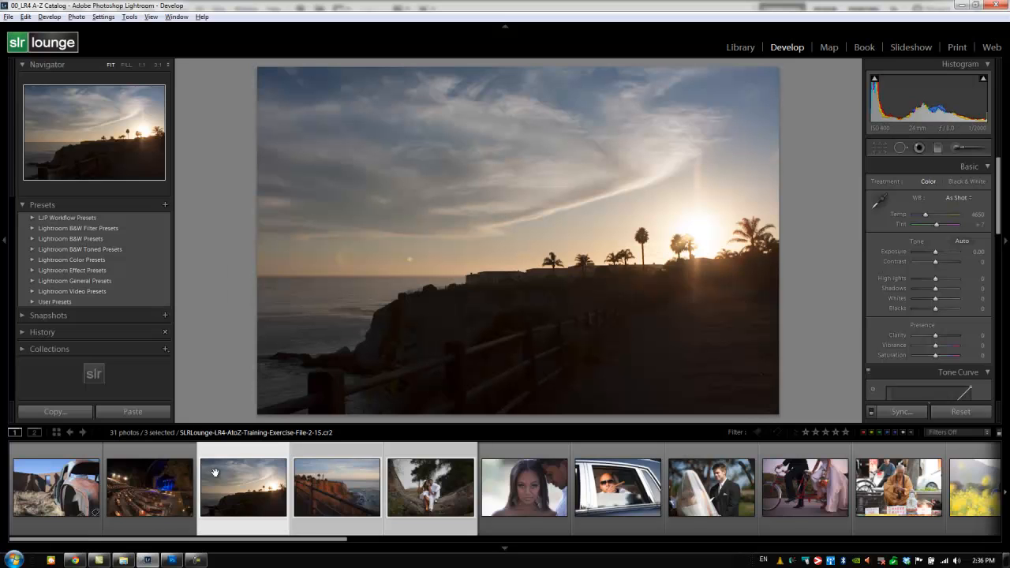
Select only the night amphitheatre photo in the filmstrip.
left_click(149, 487)
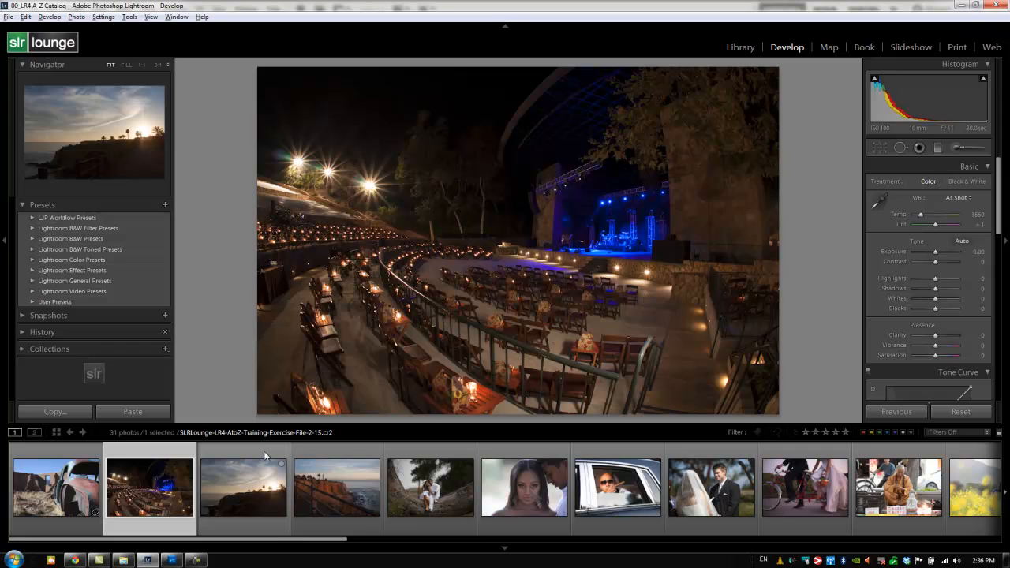
mouse_move(243, 485)
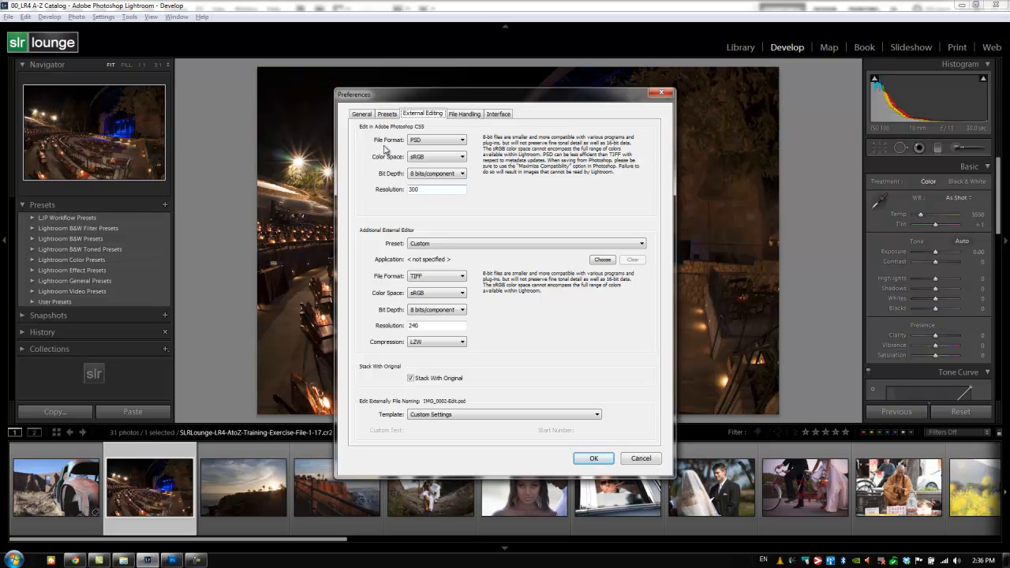
mouse_move(399, 152)
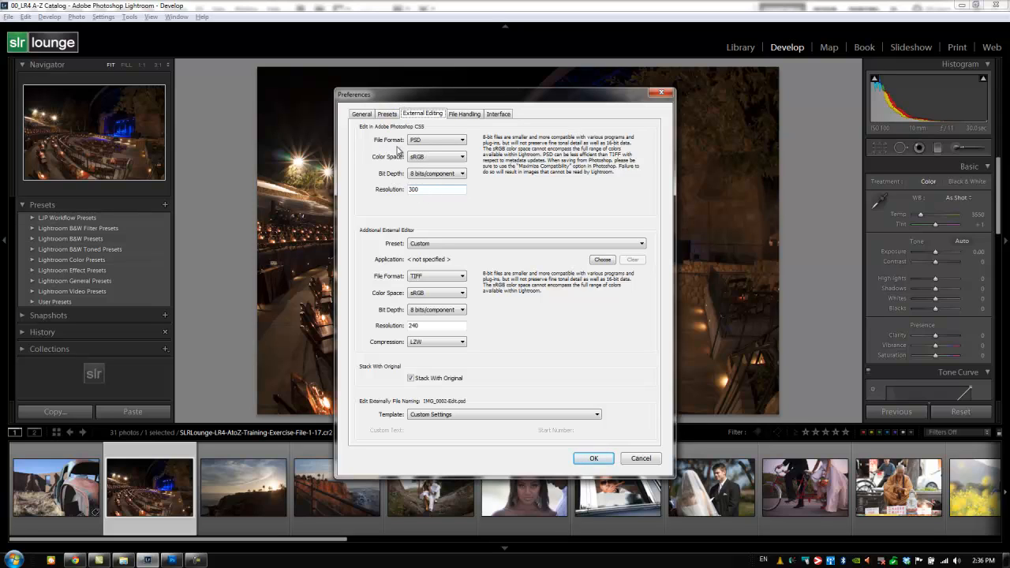
mouse_move(395, 220)
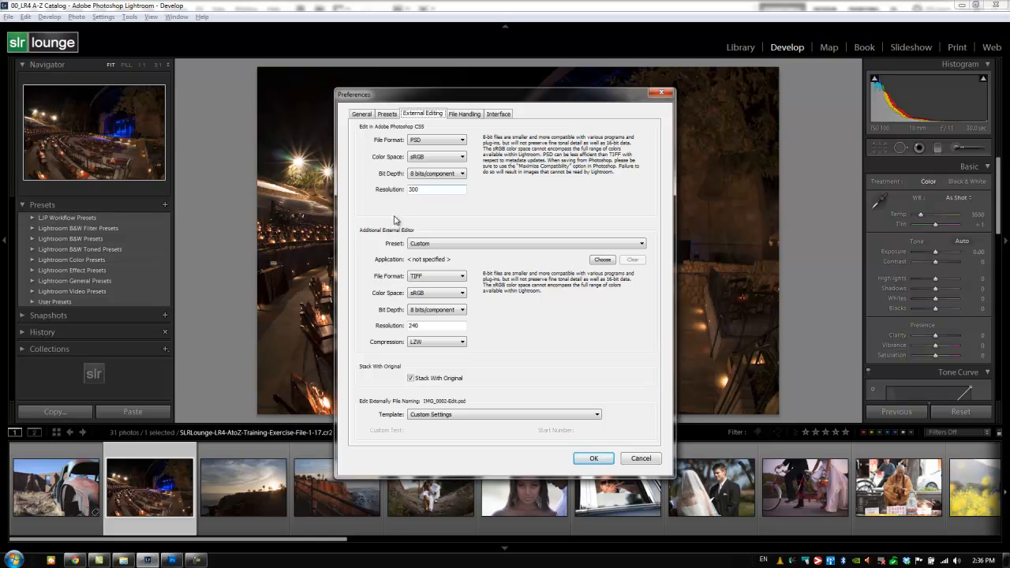
mouse_move(400, 206)
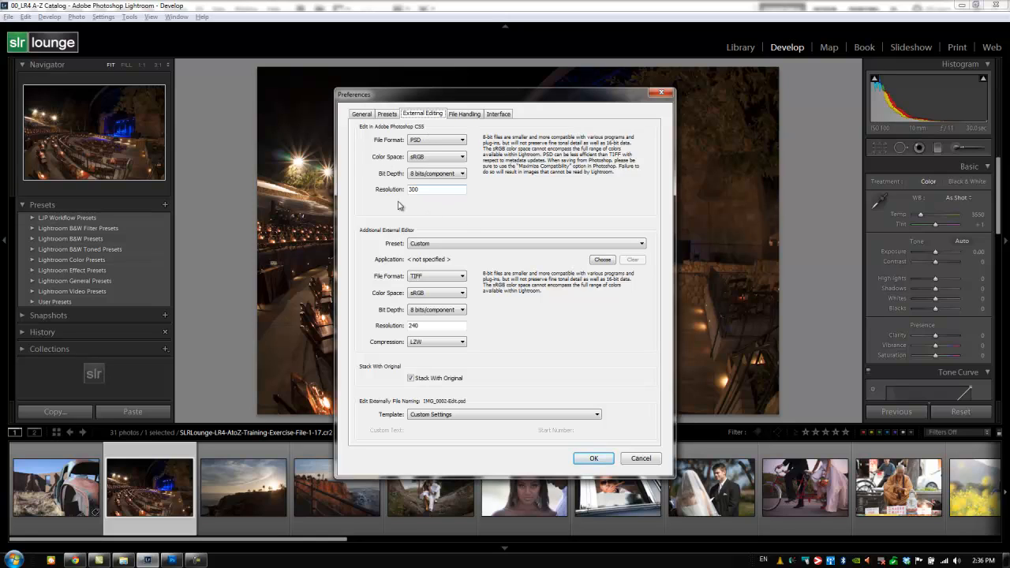
left_click(593, 458)
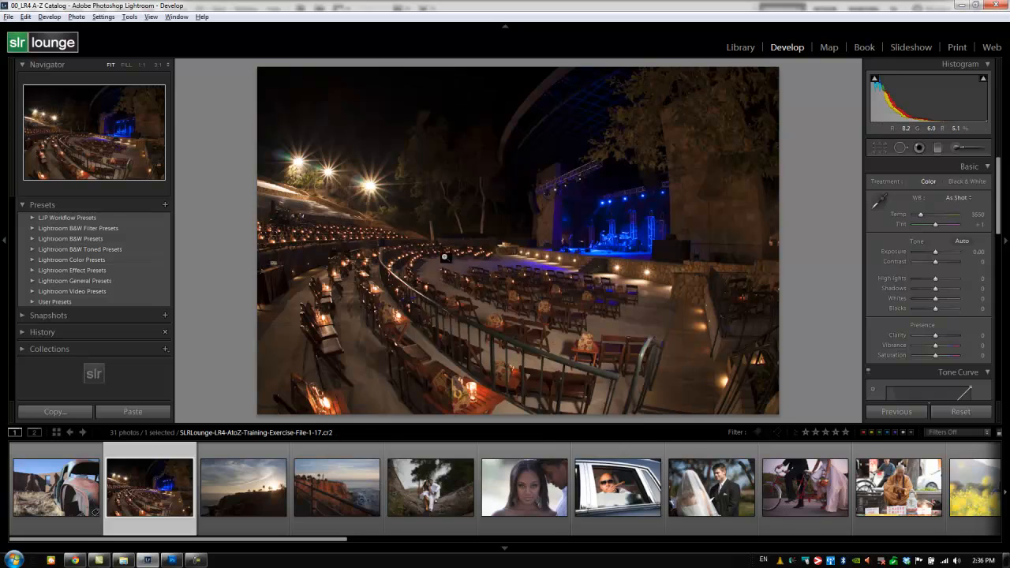